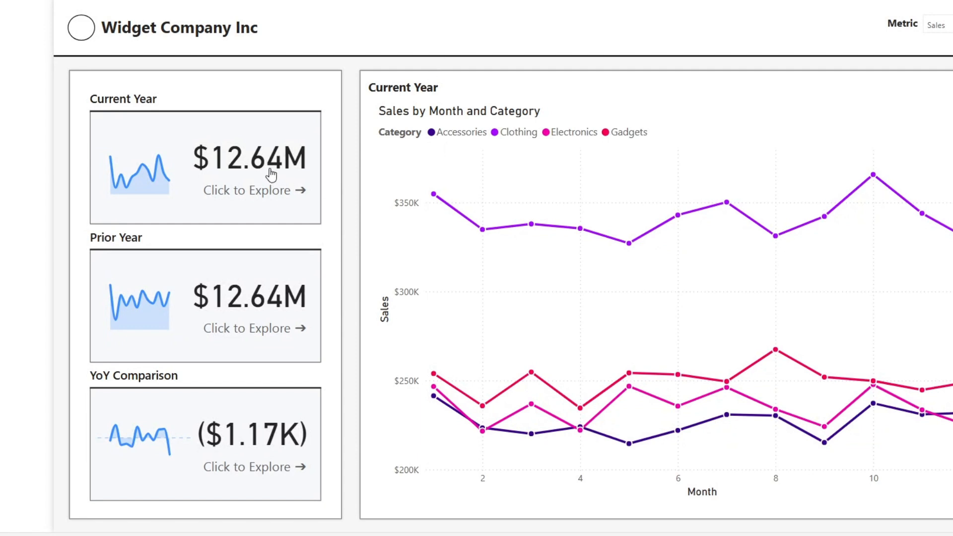
pyautogui.moveTo(239, 324)
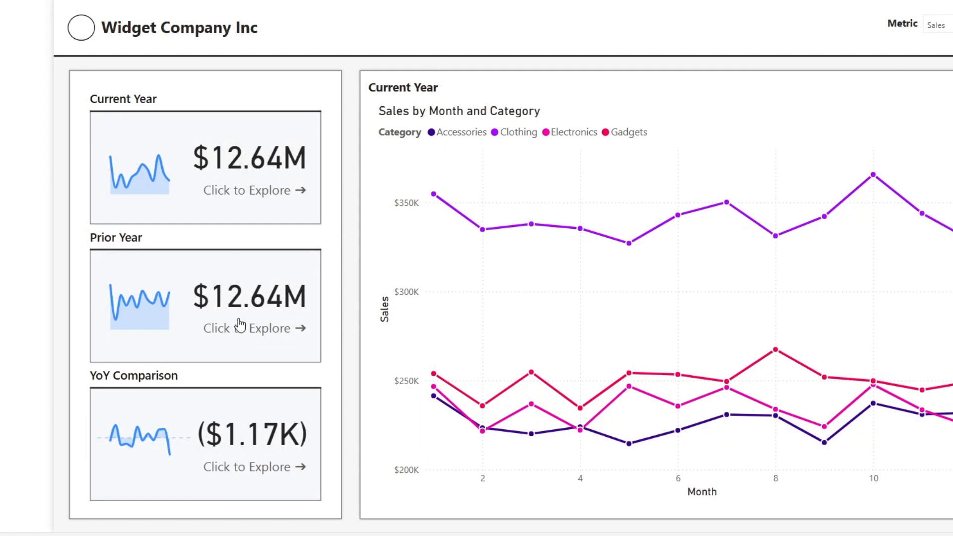
pyautogui.moveTo(257, 472)
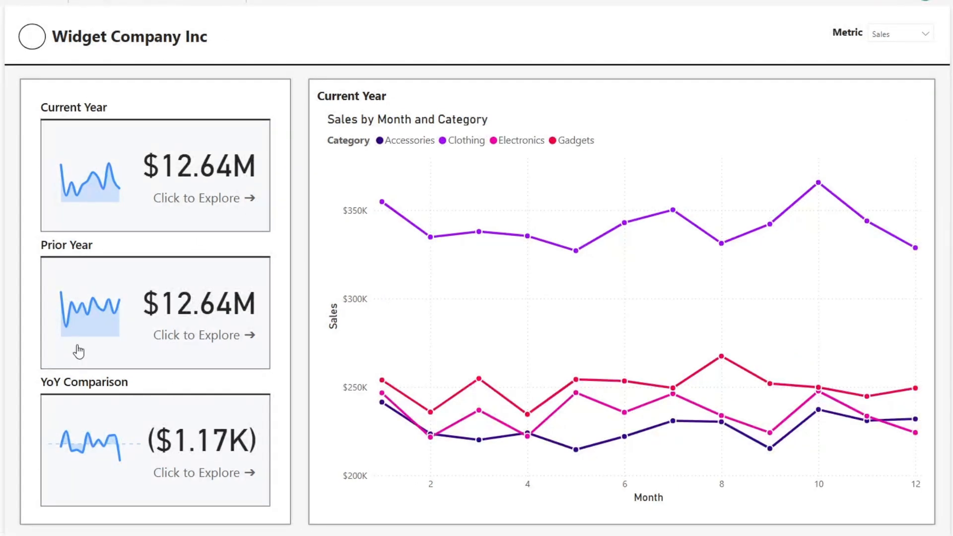
pyautogui.moveTo(367, 249)
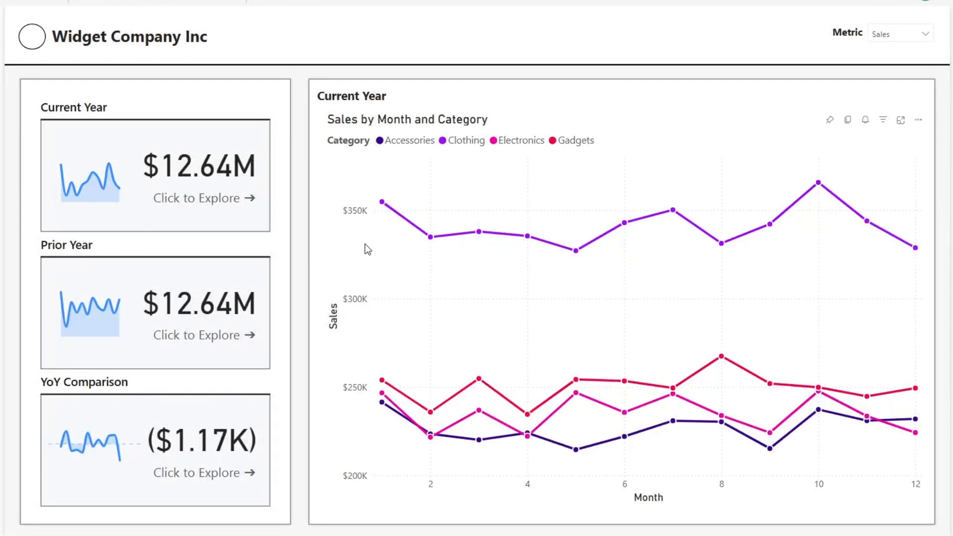
pyautogui.moveTo(255, 358)
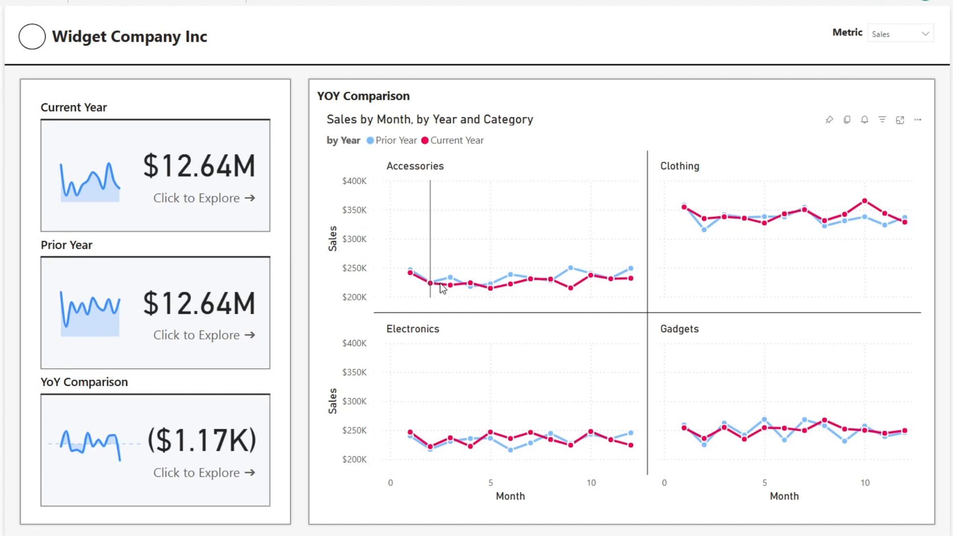
pyautogui.moveTo(832, 92)
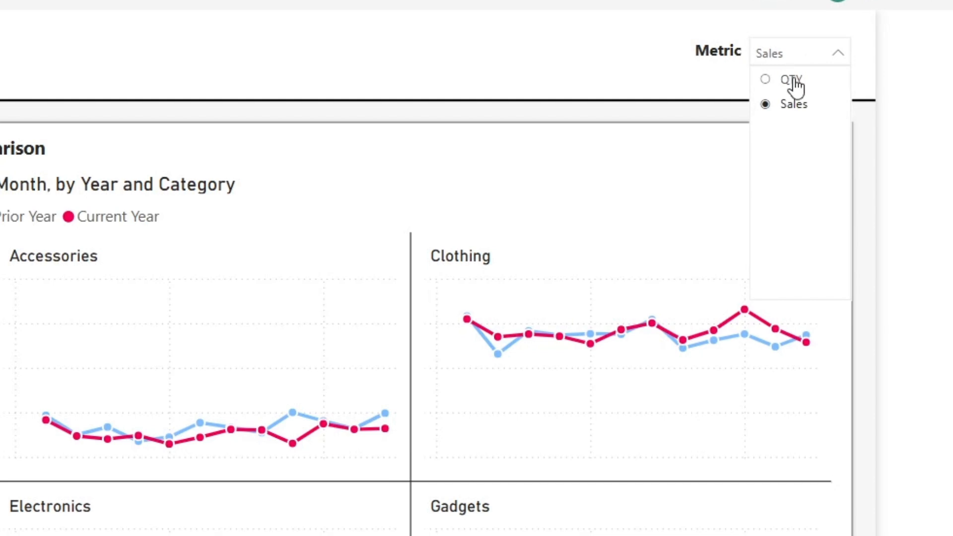
# Step: Set the Metric slicer to QTY, then view the Prior Year and YoY Comparison cards
pyautogui.click(790, 79)
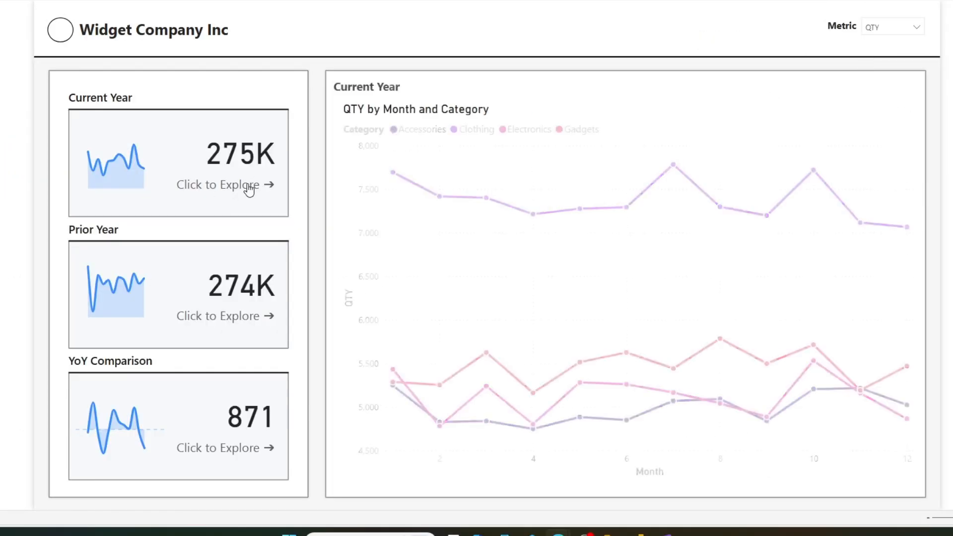
pyautogui.click(218, 316)
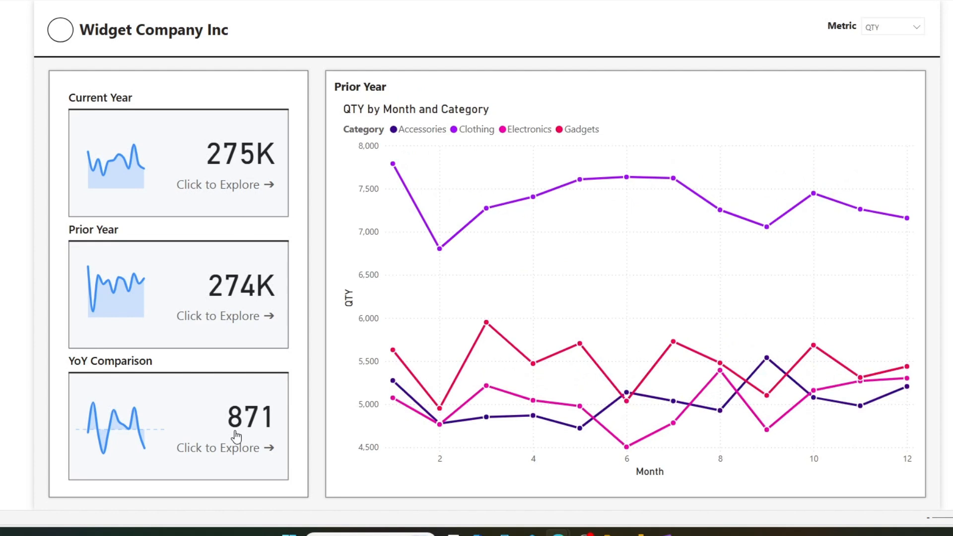
pyautogui.click(219, 447)
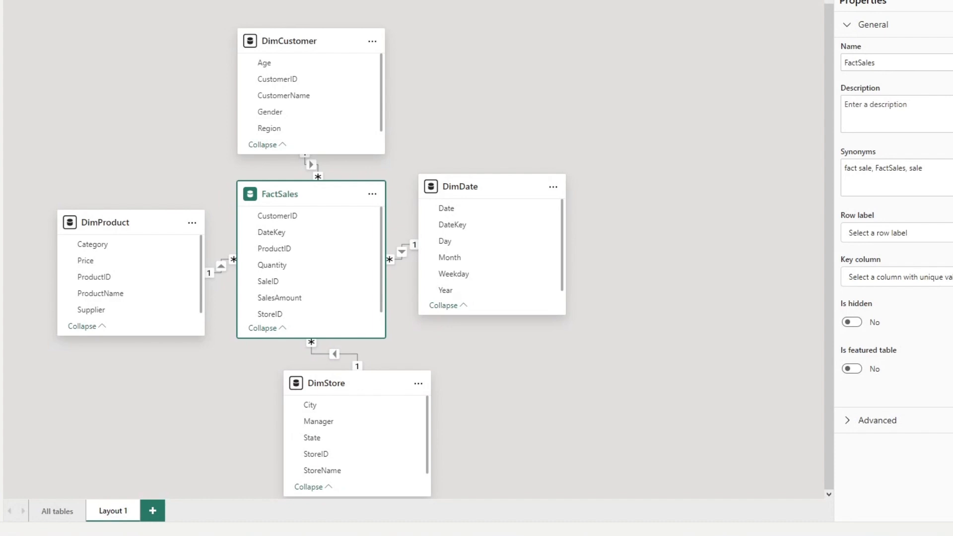
pyautogui.moveTo(543, 115)
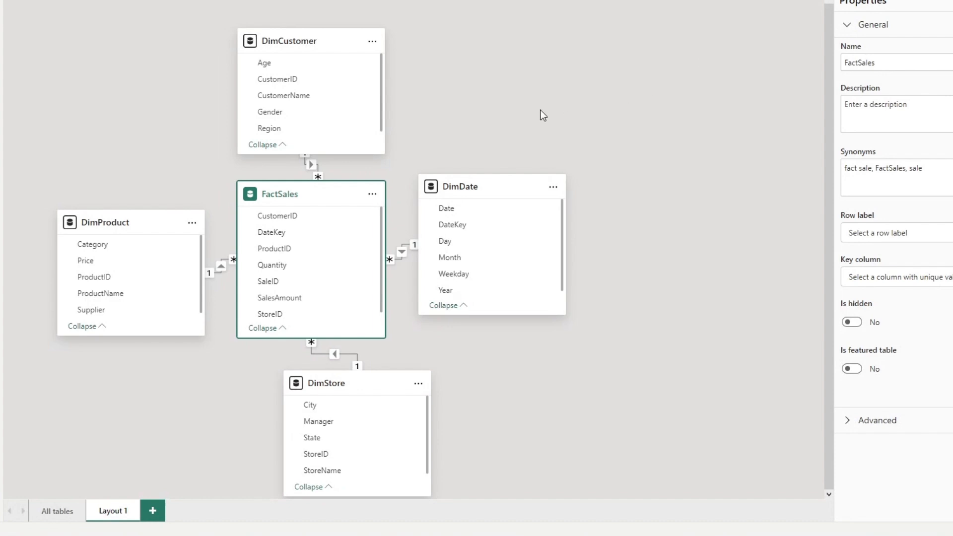
pyautogui.moveTo(280, 183)
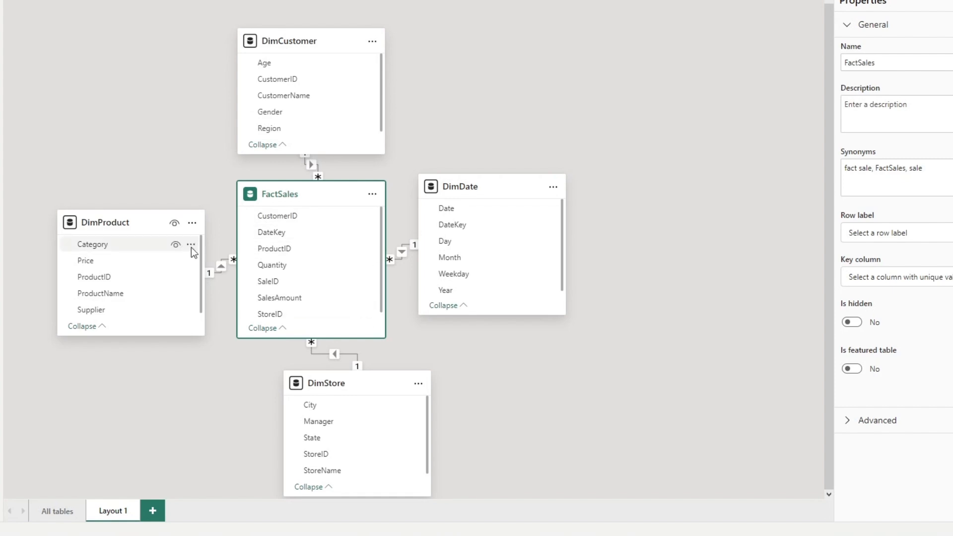
pyautogui.moveTo(260, 116)
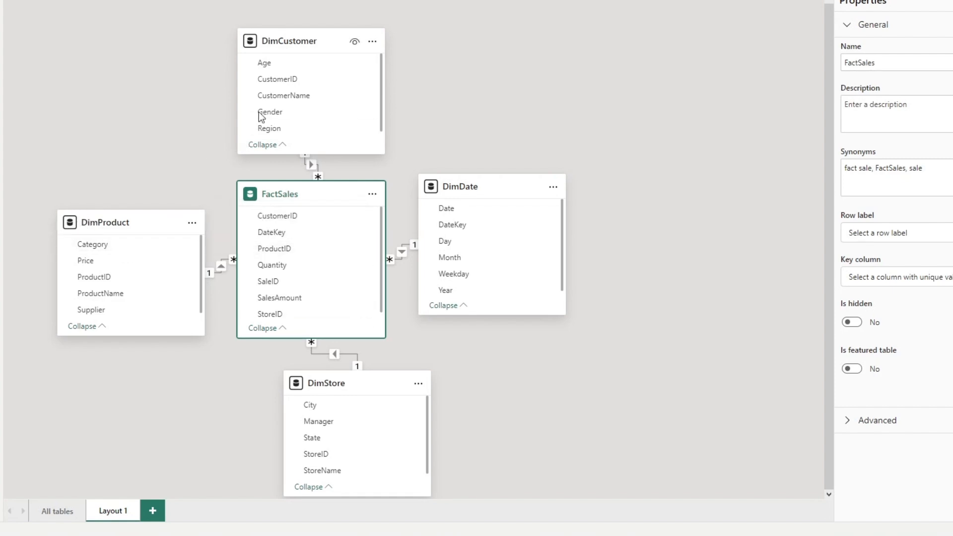
pyautogui.moveTo(374, 374)
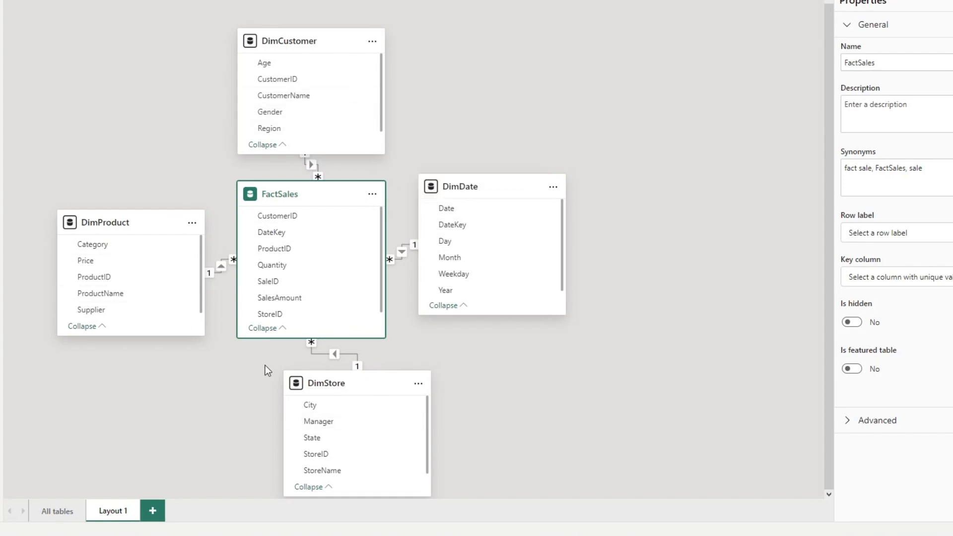
pyautogui.moveTo(452, 329)
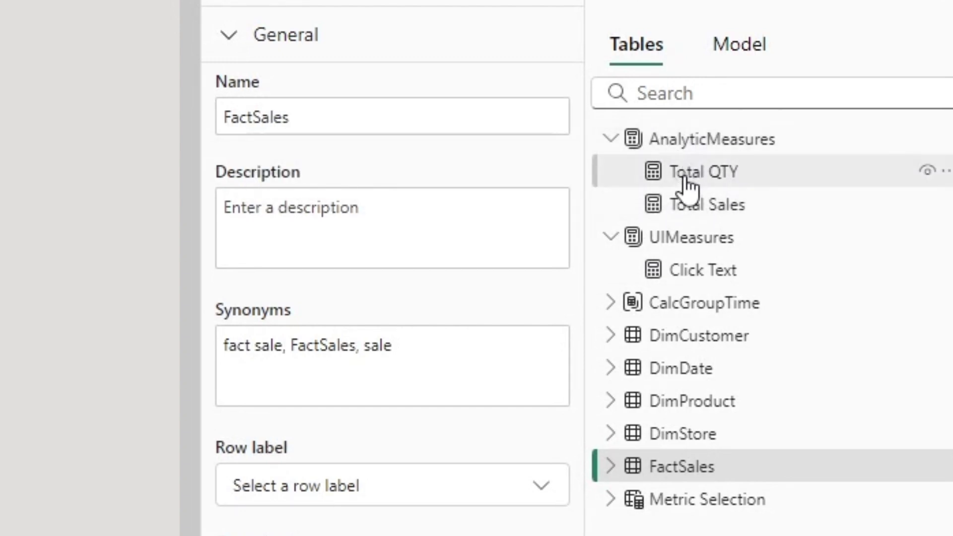
pyautogui.moveTo(690, 237)
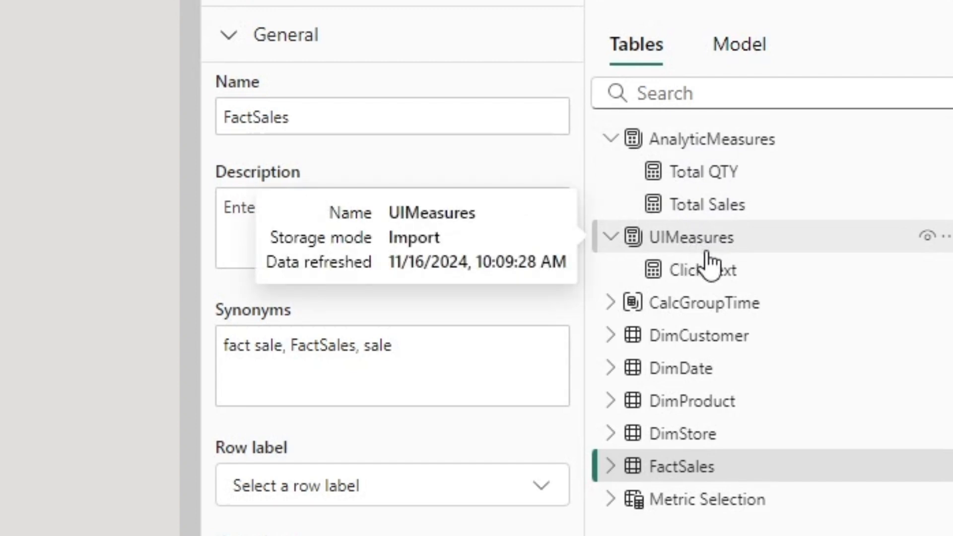
pyautogui.moveTo(633, 237)
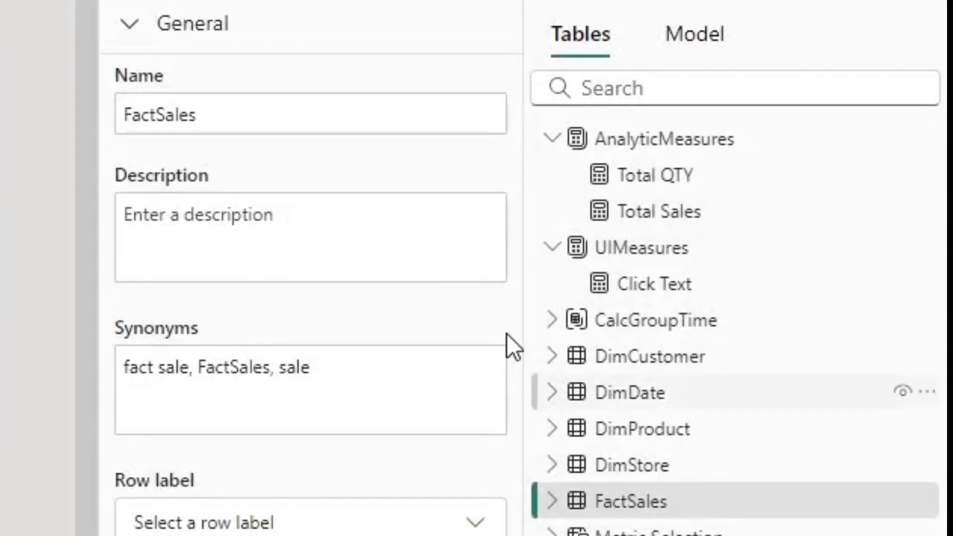
# Step: Expand CalcGroupTime and inspect its Prior Year and YoY Comparison calculation item properties
pyautogui.click(554, 320)
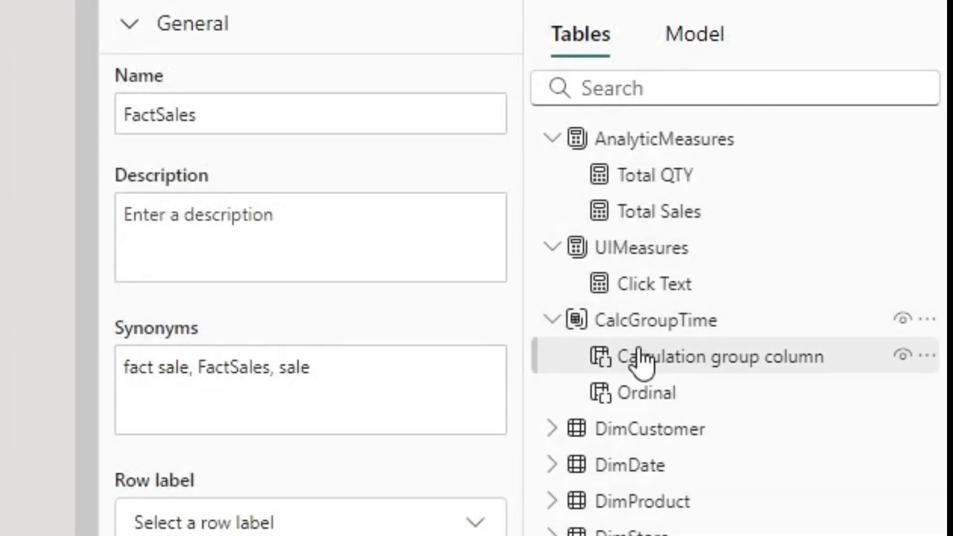
pyautogui.moveTo(699, 357)
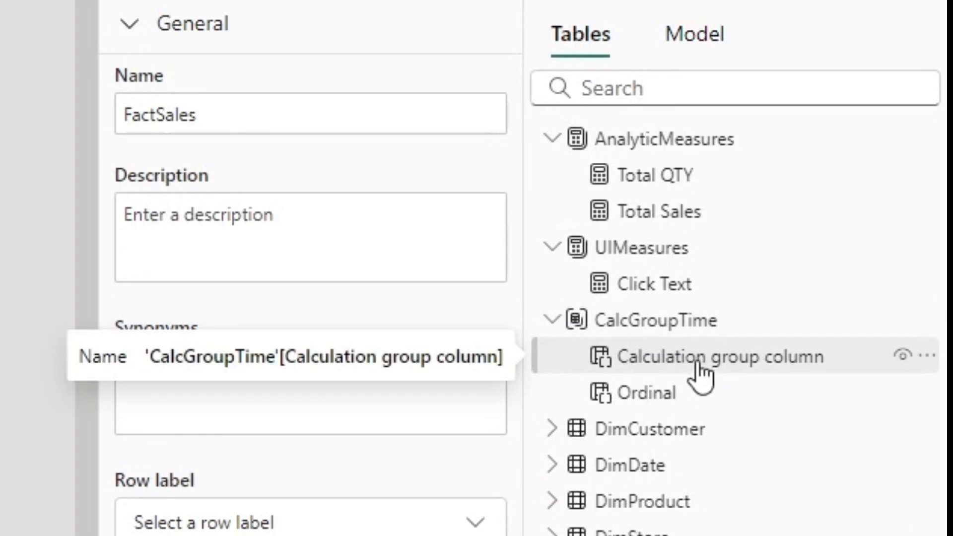
pyautogui.click(653, 319)
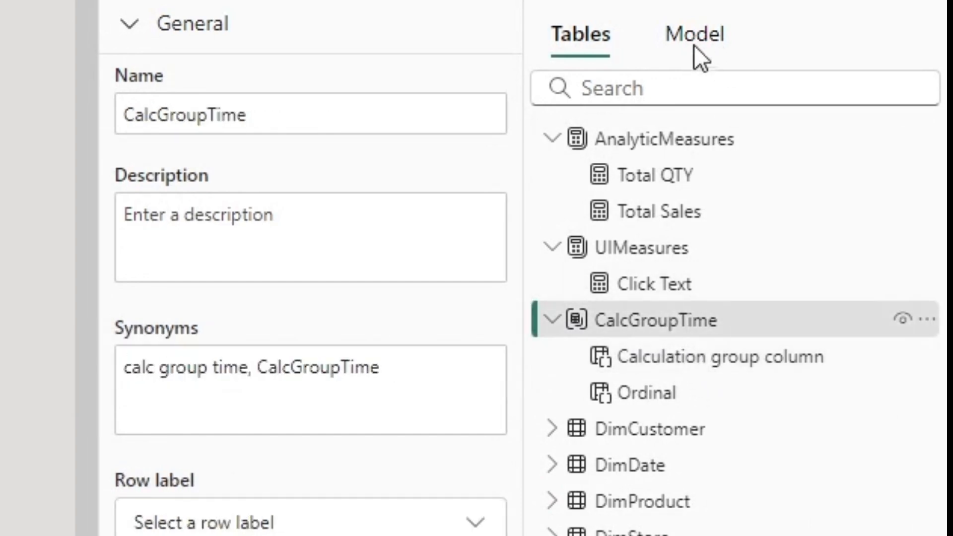
pyautogui.click(692, 35)
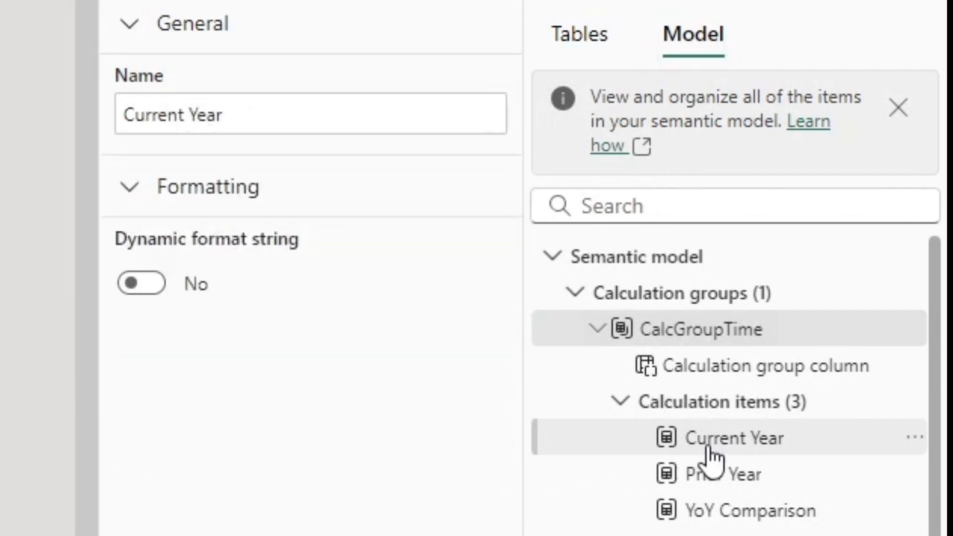
pyautogui.click(723, 474)
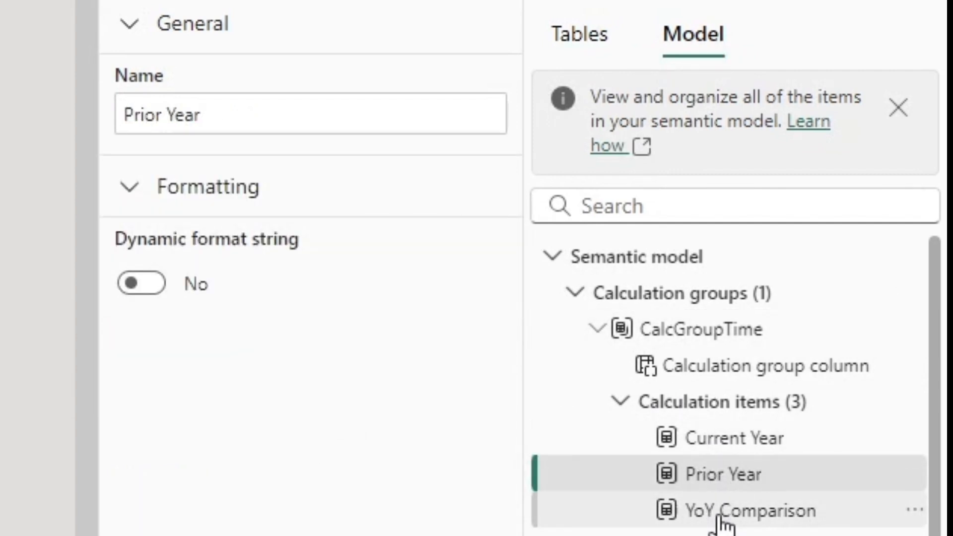
pyautogui.click(756, 509)
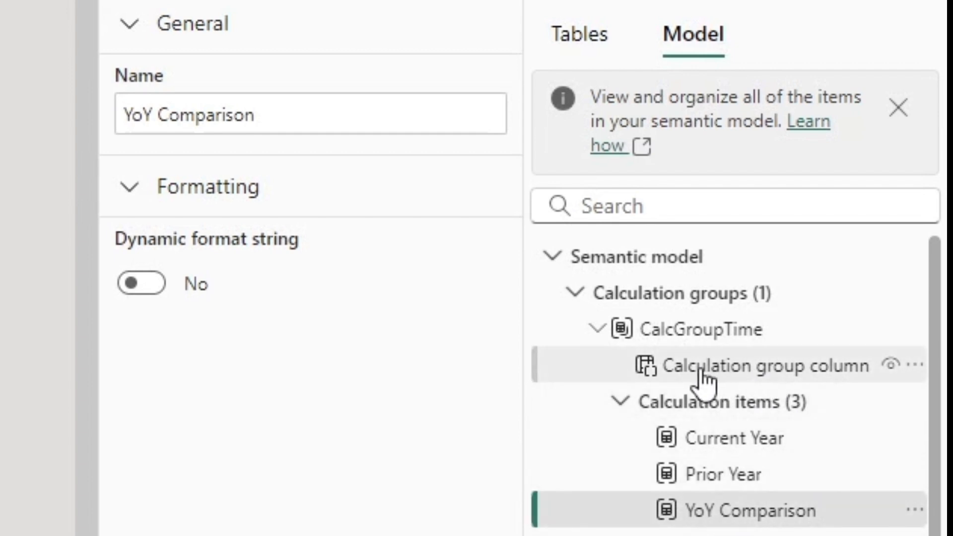
# Step: Scroll the Data pane's Tables list down to reach the Metric Selection table
pyautogui.scroll(-3)
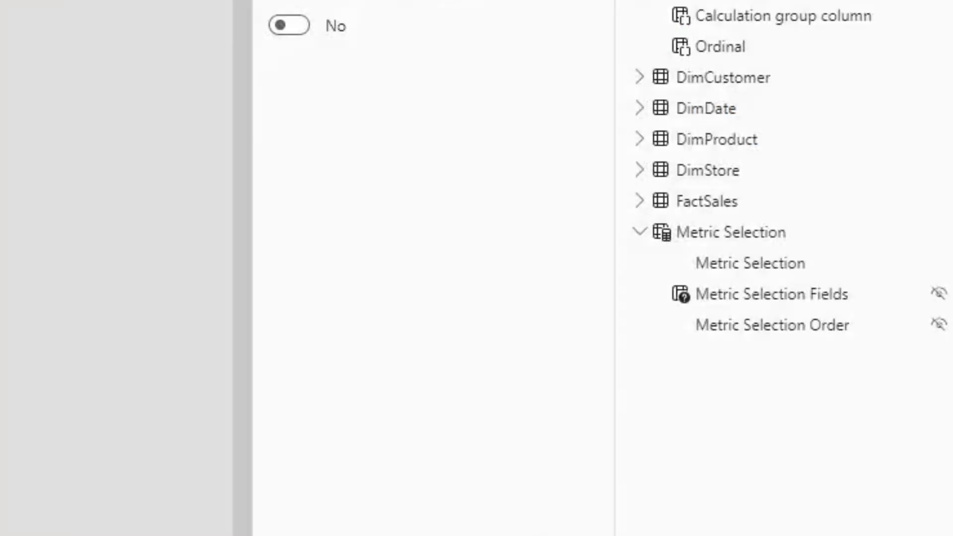
pyautogui.moveTo(729, 232)
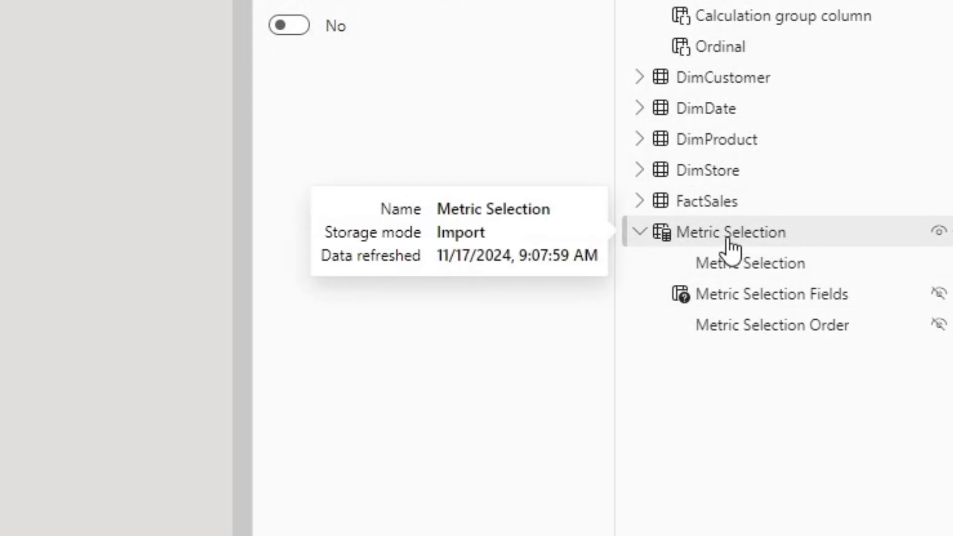
pyautogui.moveTo(771, 233)
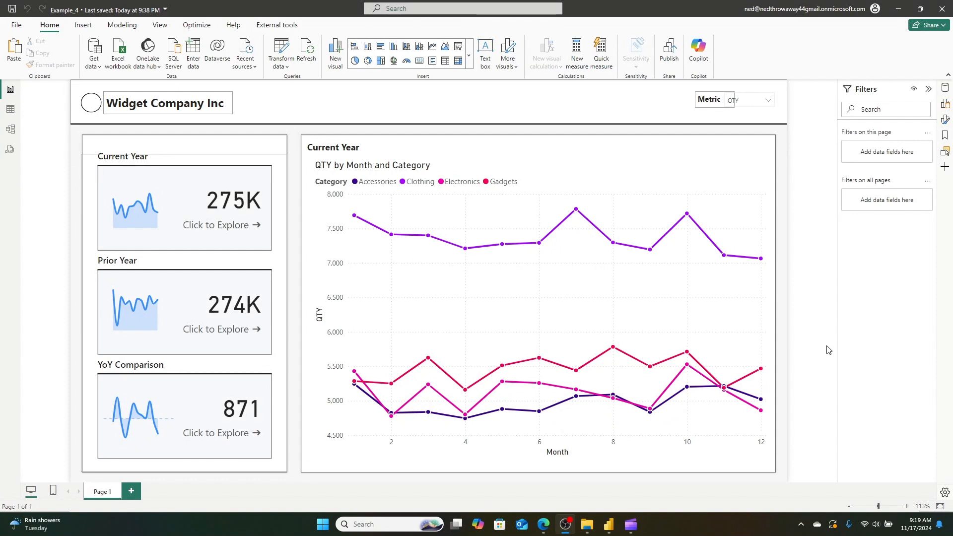
pyautogui.moveTo(760, 59)
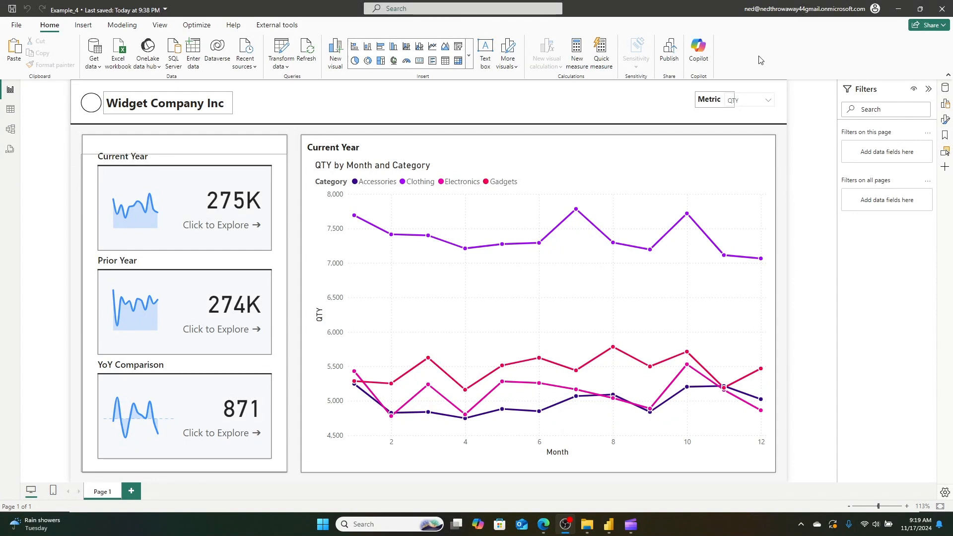
# Step: Show the report layers, select the KPI card group, then the Current Year card visual
pyautogui.click(946, 150)
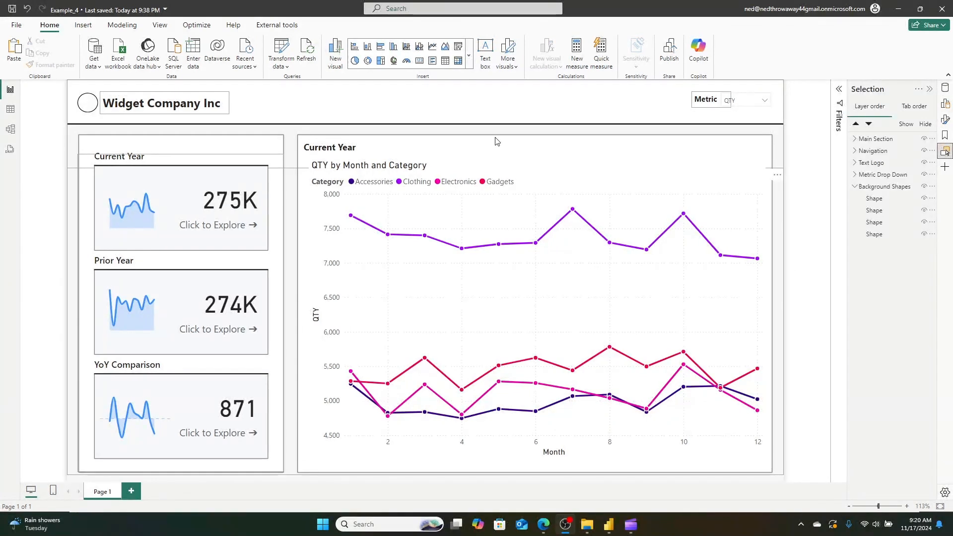
pyautogui.moveTo(287, 132)
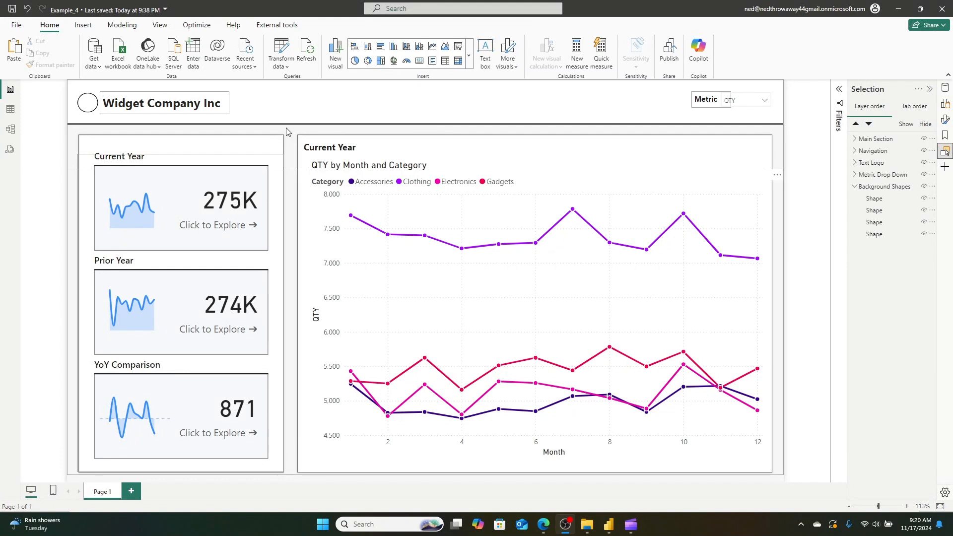
pyautogui.moveTo(309, 136)
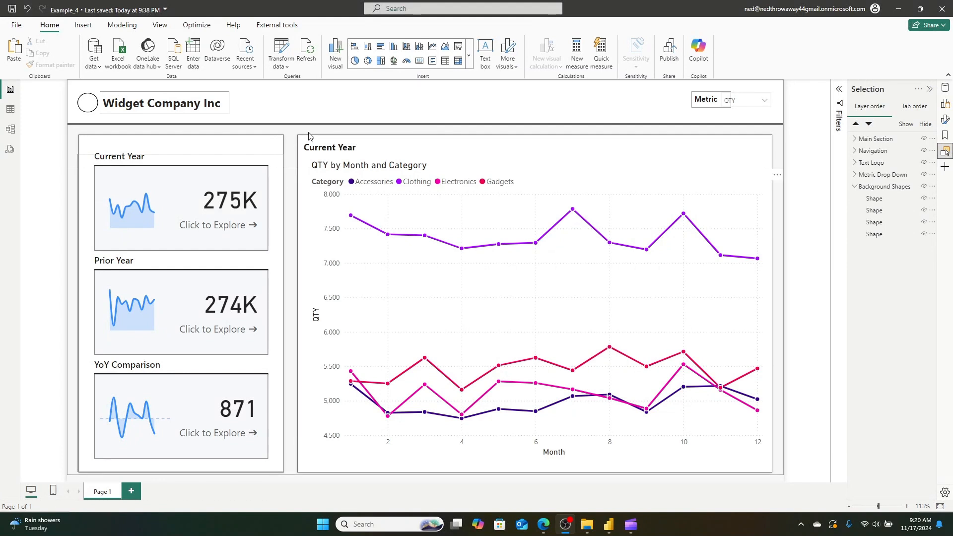
pyautogui.moveTo(552, 118)
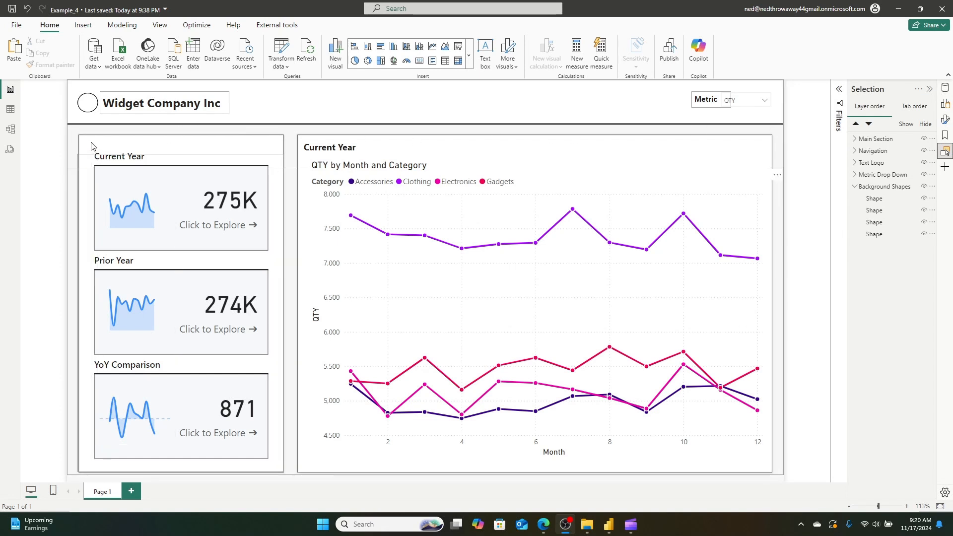
pyautogui.click(329, 146)
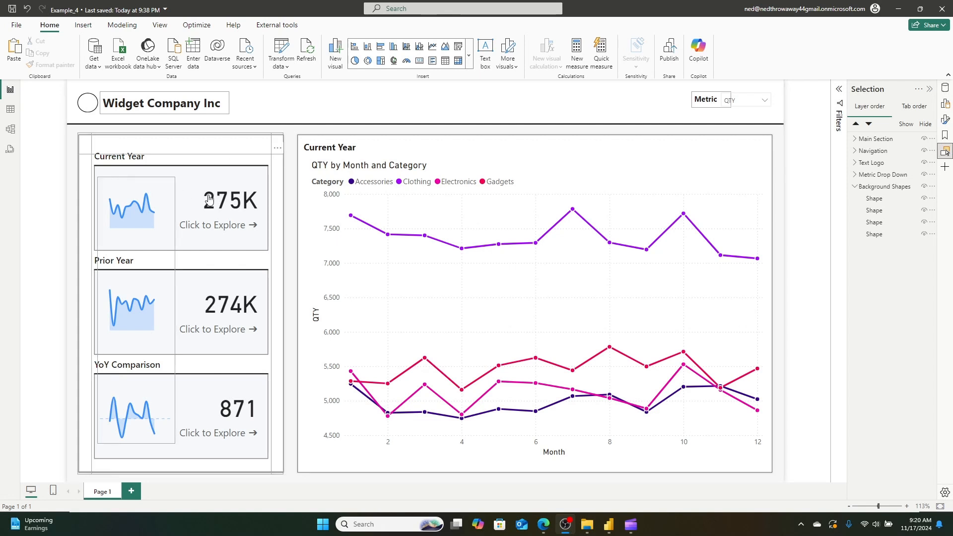
pyautogui.click(479, 187)
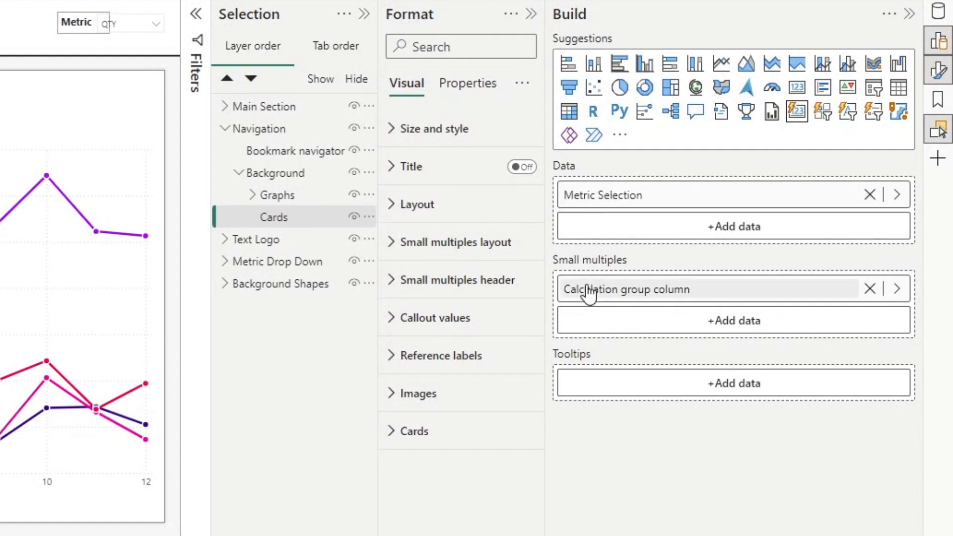
pyautogui.moveTo(625, 304)
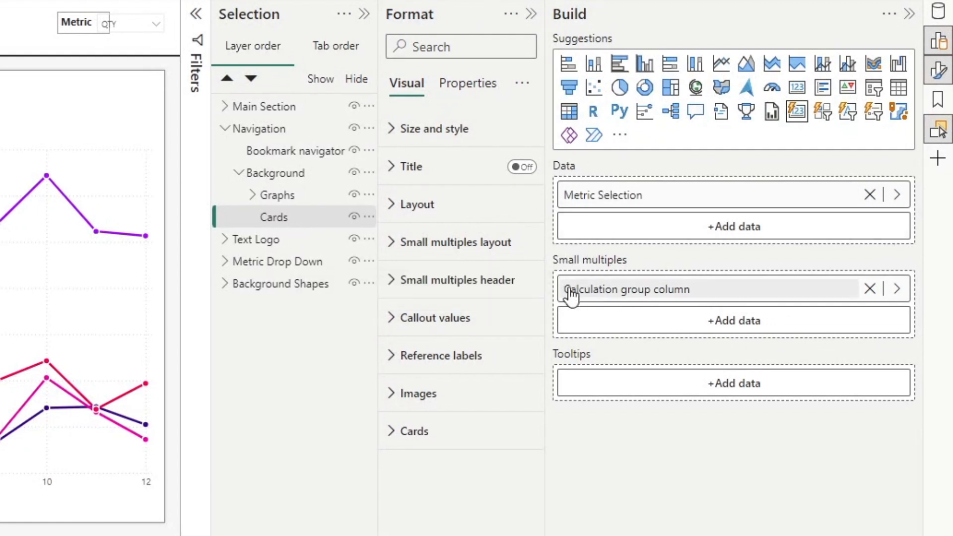
pyautogui.moveTo(591, 171)
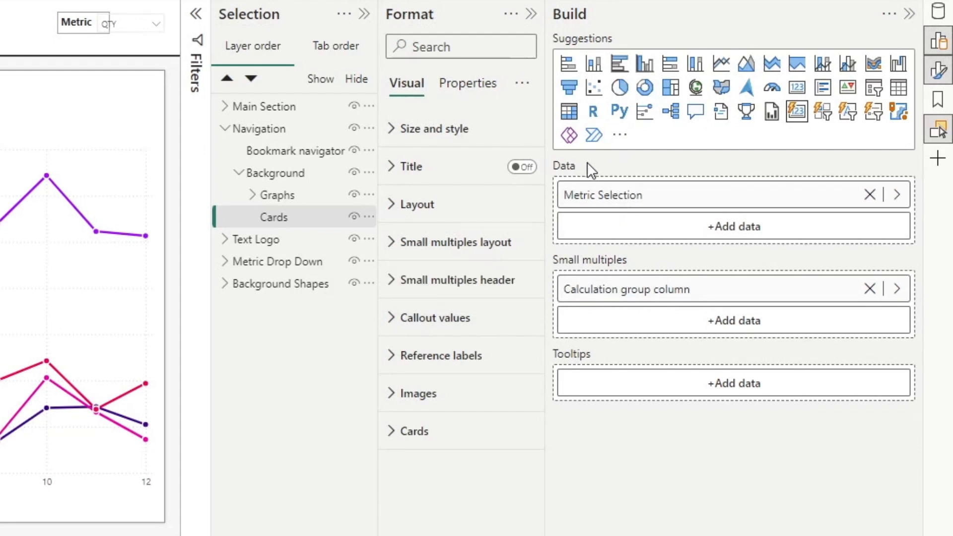
pyautogui.moveTo(571, 161)
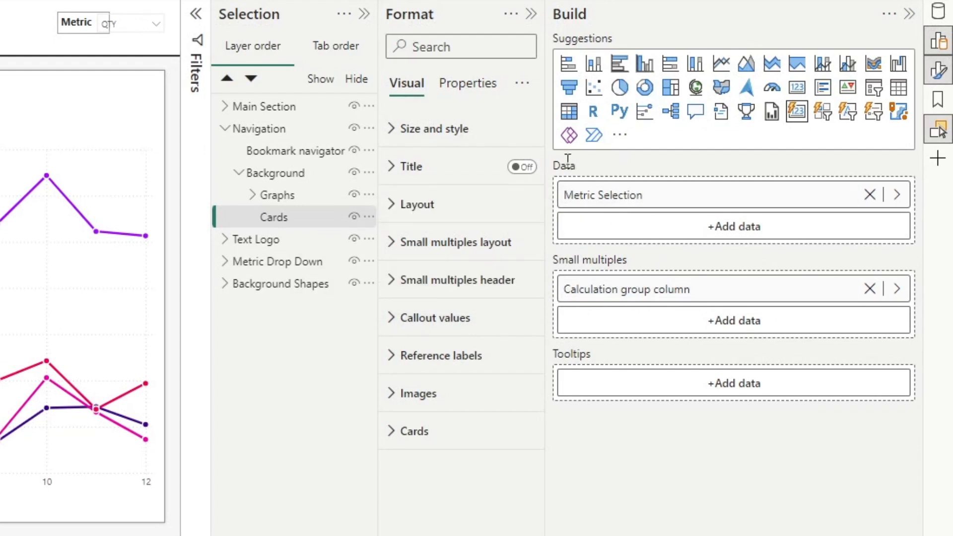
pyautogui.moveTo(598, 220)
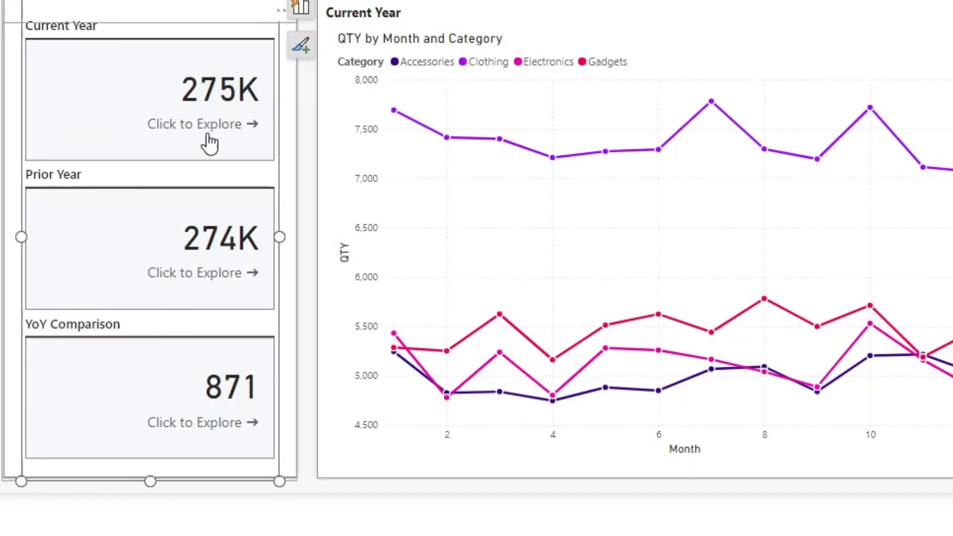
pyautogui.moveTo(174, 133)
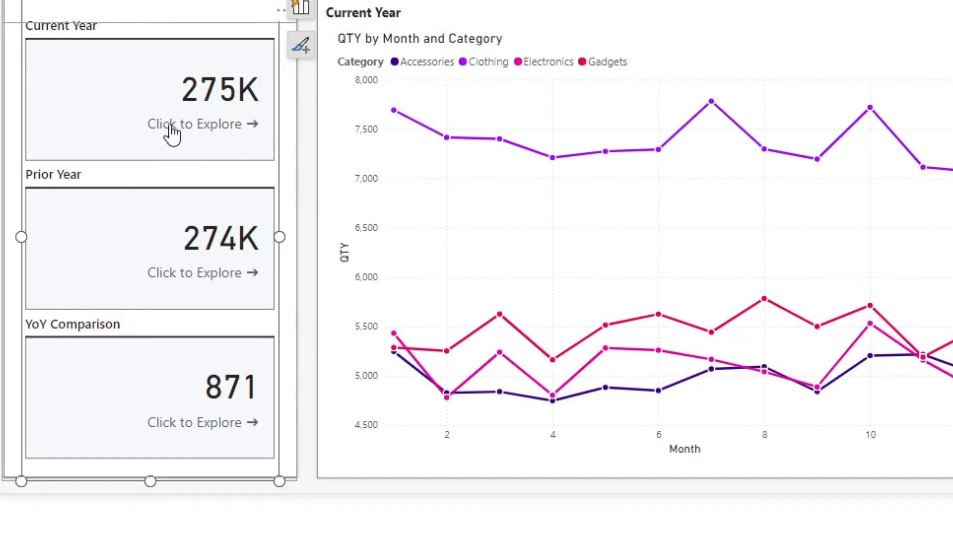
pyautogui.moveTo(198, 129)
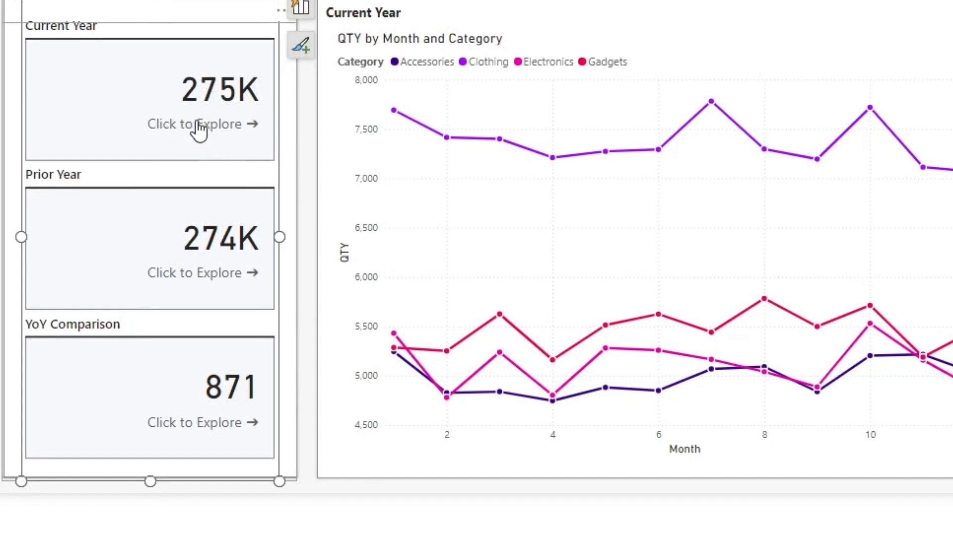
pyautogui.moveTo(226, 129)
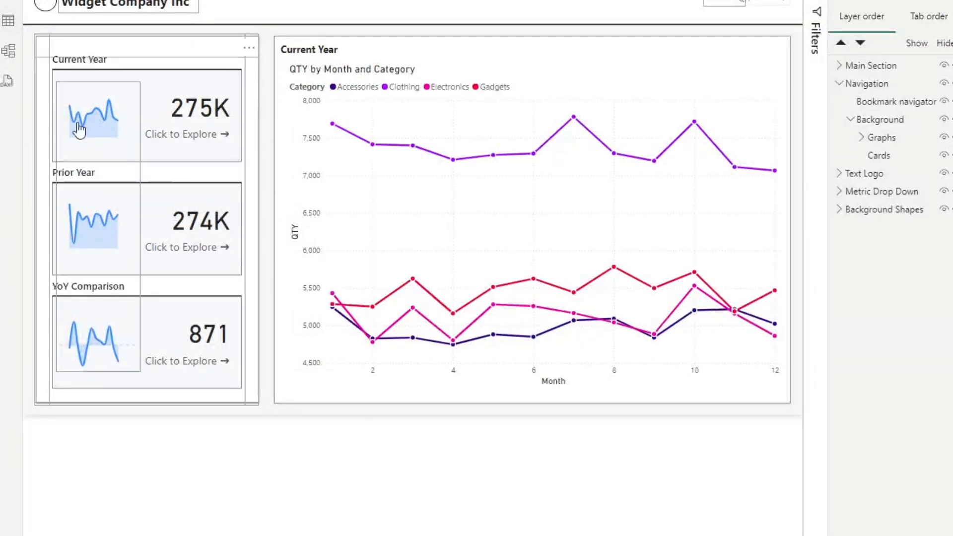
pyautogui.moveTo(97, 337)
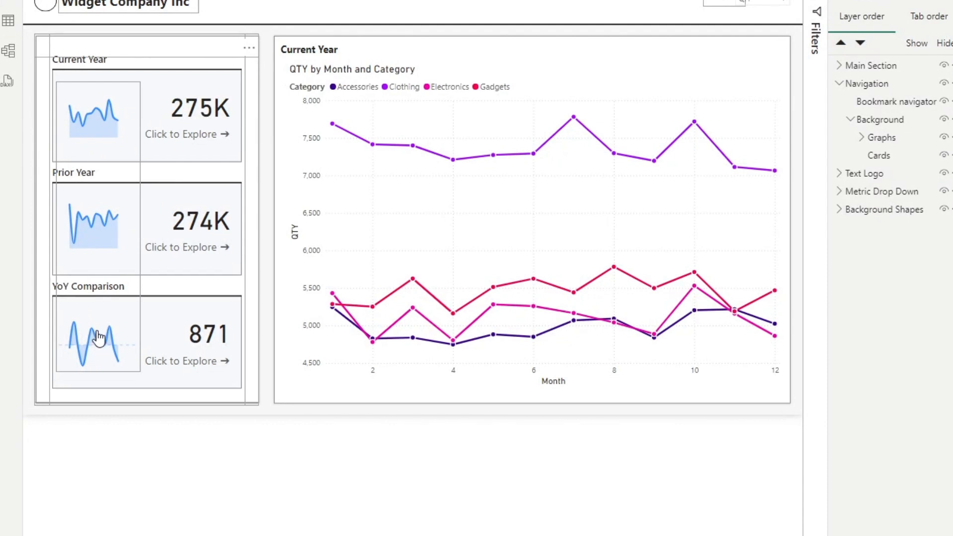
pyautogui.moveTo(103, 341)
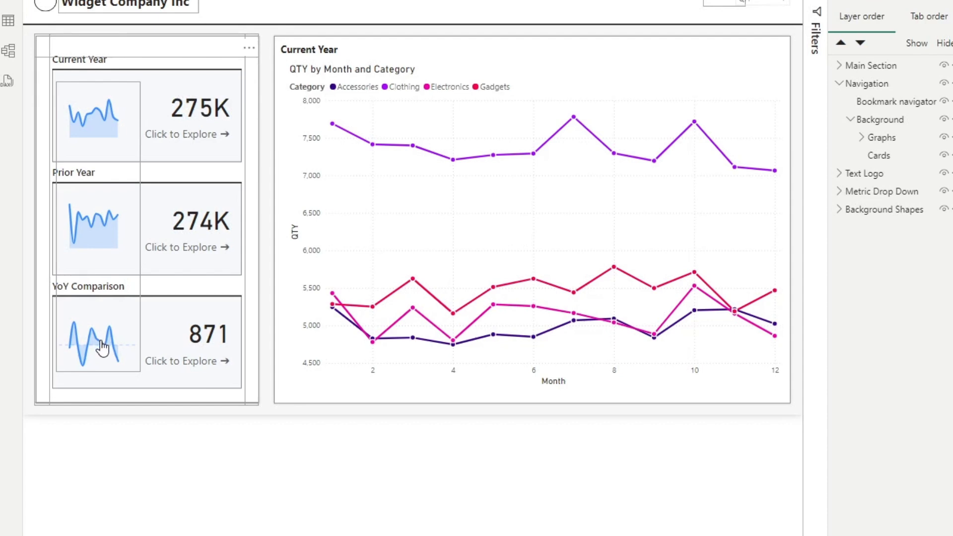
pyautogui.moveTo(119, 343)
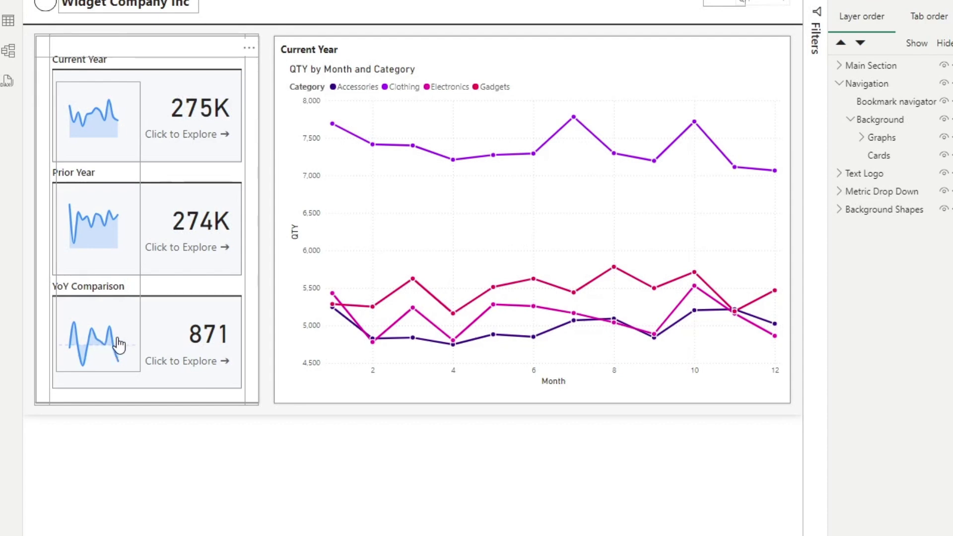
pyautogui.moveTo(101, 214)
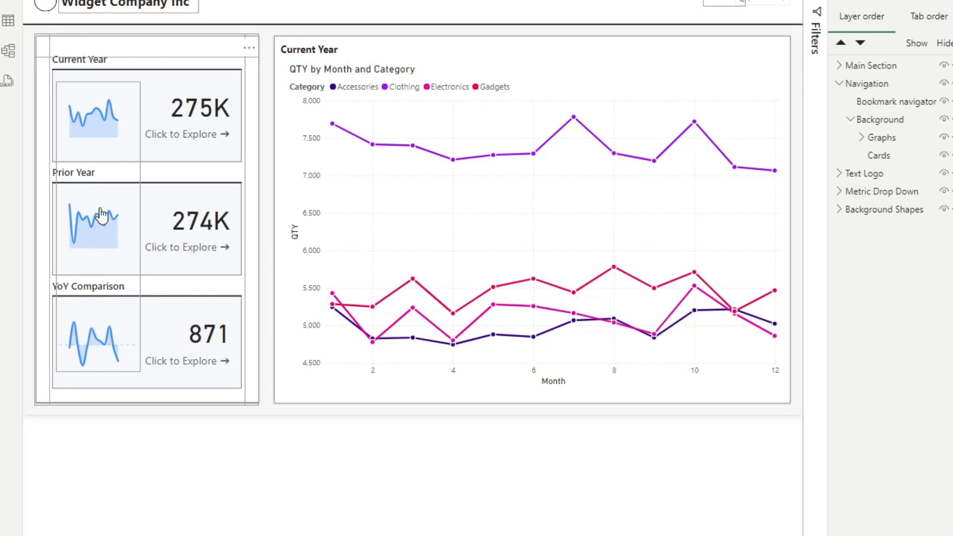
pyautogui.moveTo(67, 140)
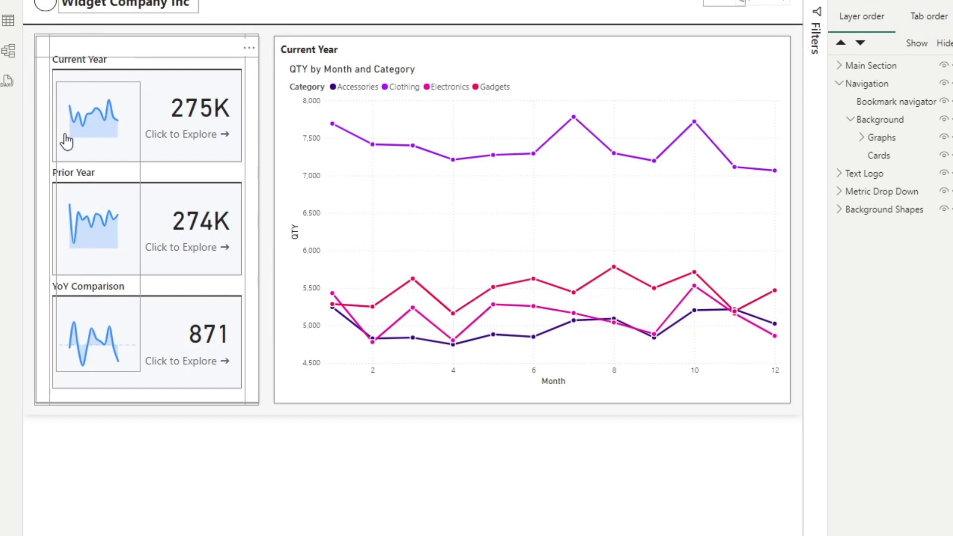
pyautogui.moveTo(114, 125)
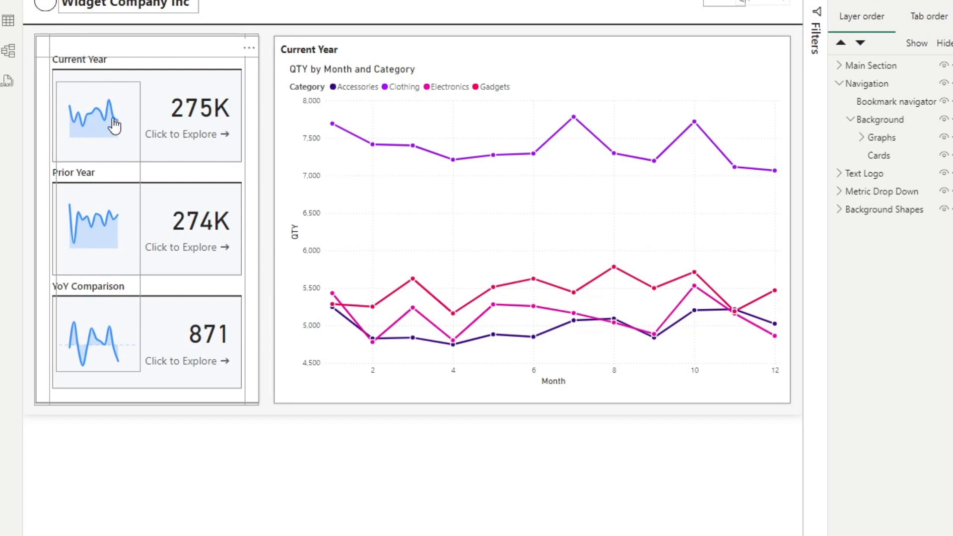
pyautogui.moveTo(95, 128)
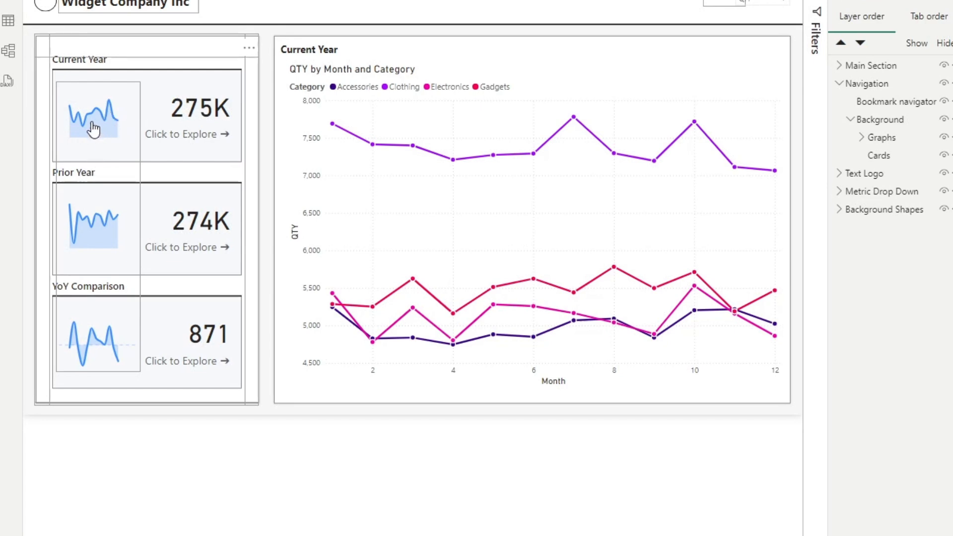
pyautogui.moveTo(120, 128)
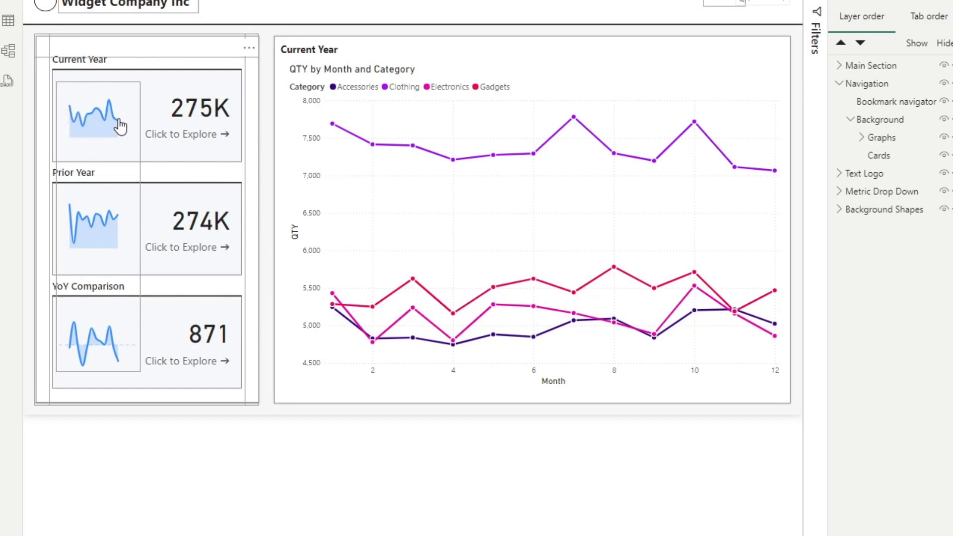
pyautogui.moveTo(65, 120)
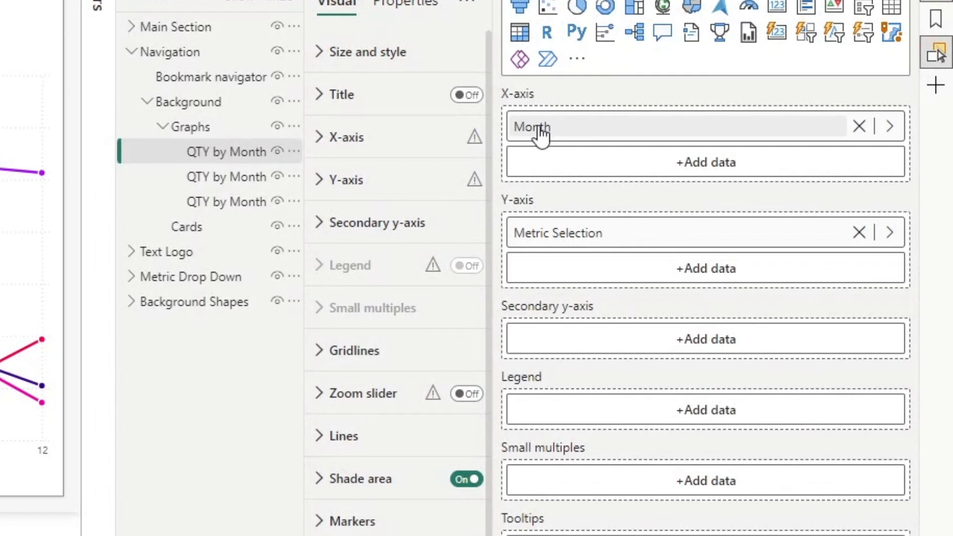
pyautogui.moveTo(538, 130)
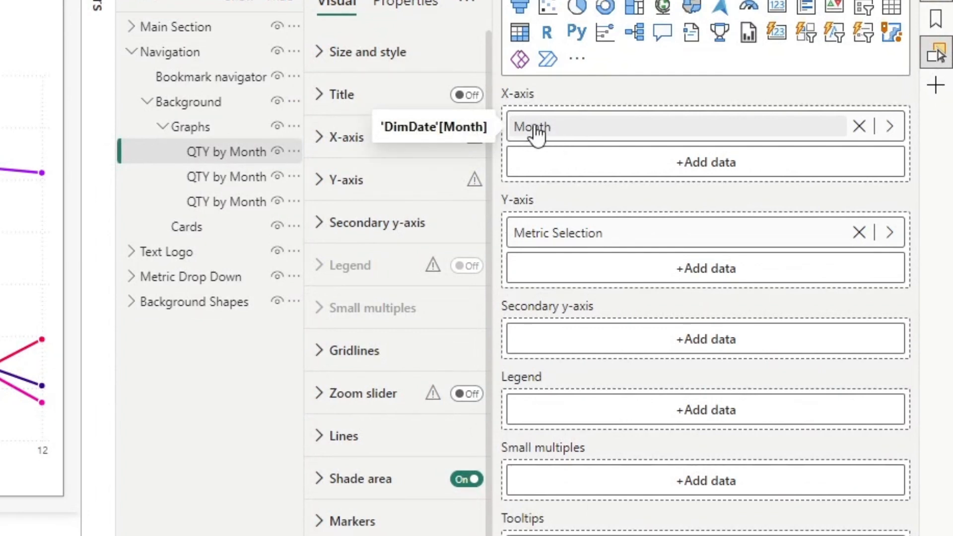
pyautogui.moveTo(602, 234)
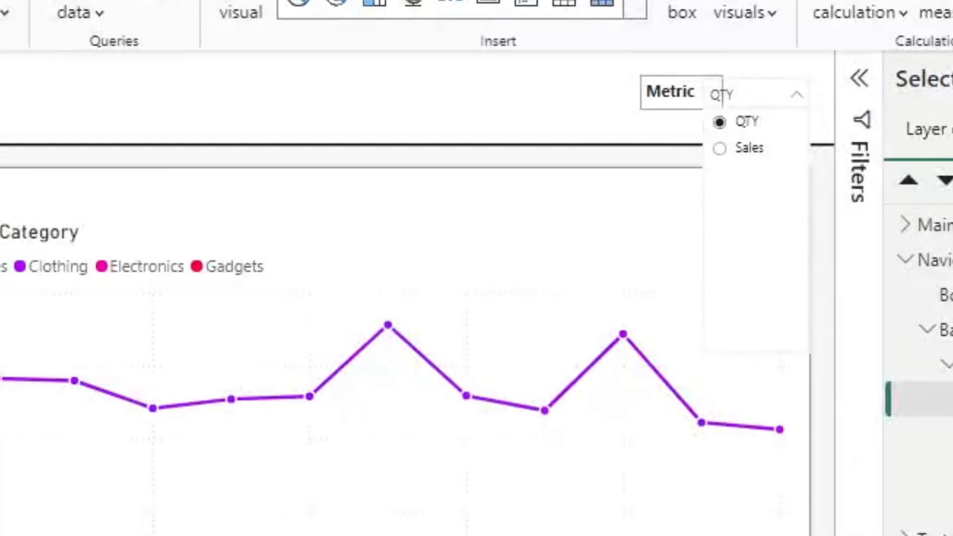
pyautogui.moveTo(729, 154)
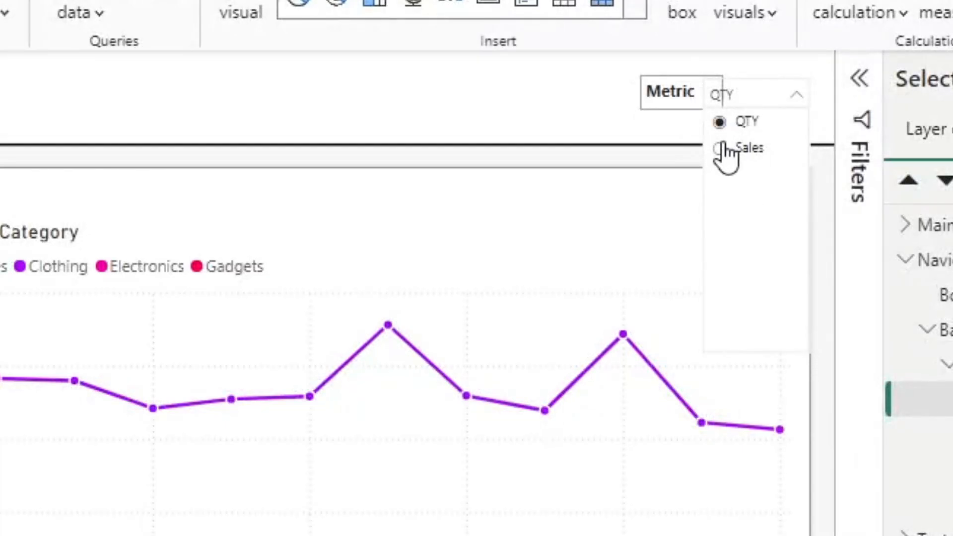
pyautogui.click(750, 148)
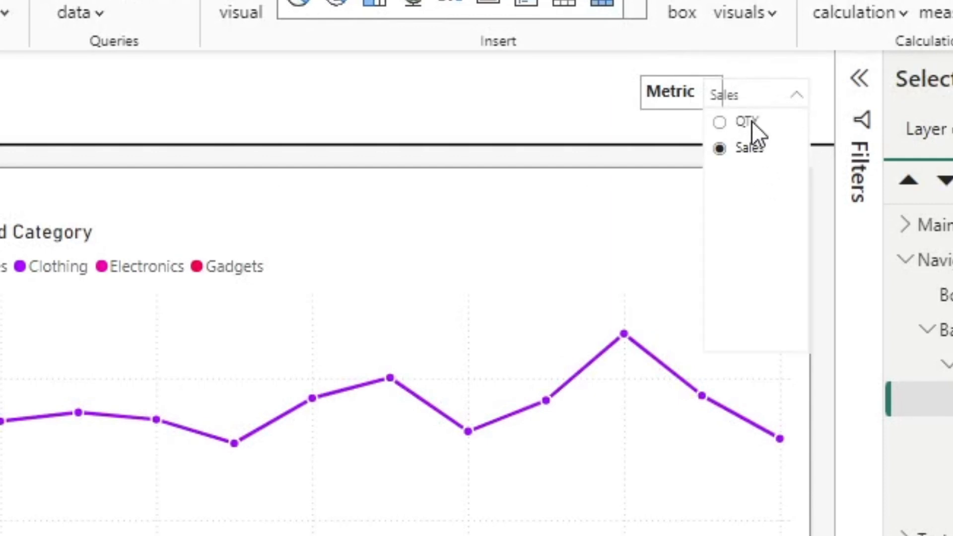
pyautogui.click(747, 122)
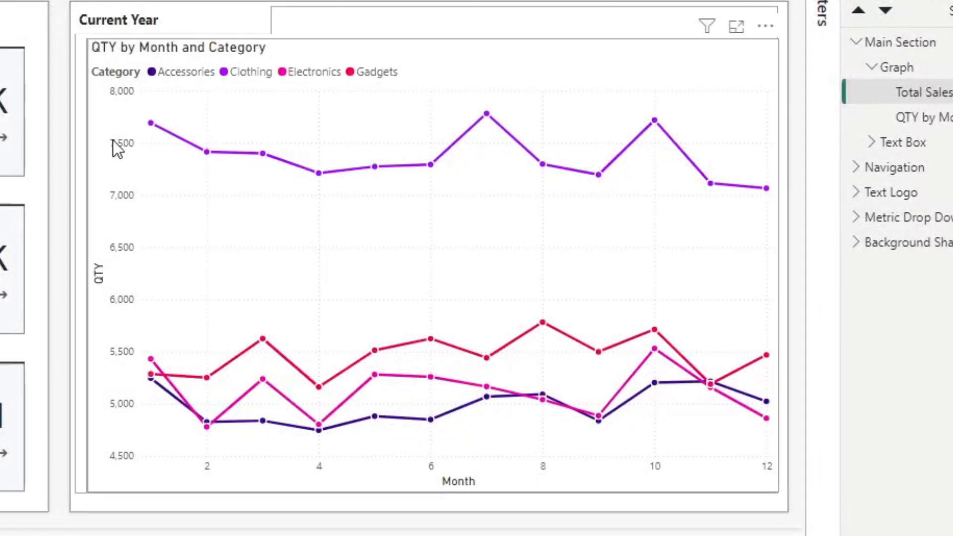
pyautogui.moveTo(220, 201)
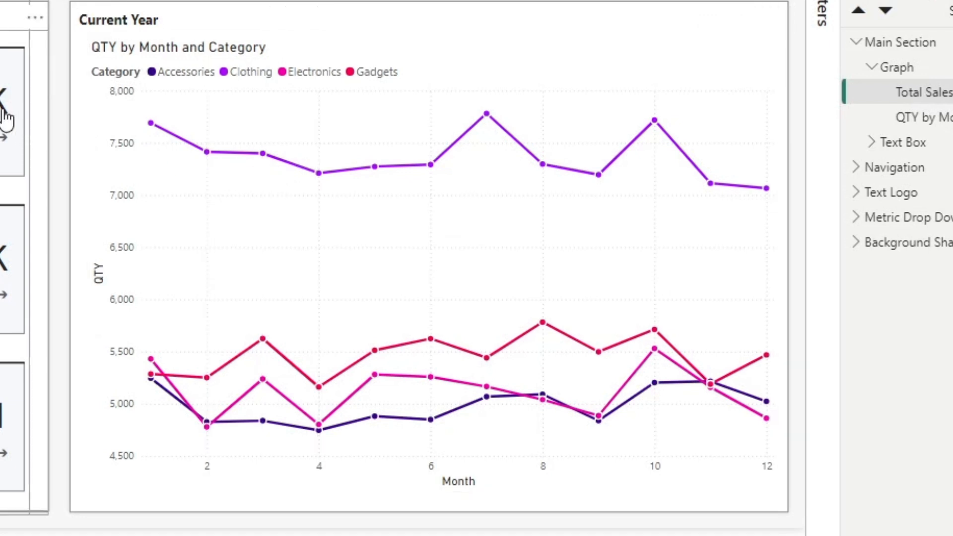
pyautogui.moveTo(428, 182)
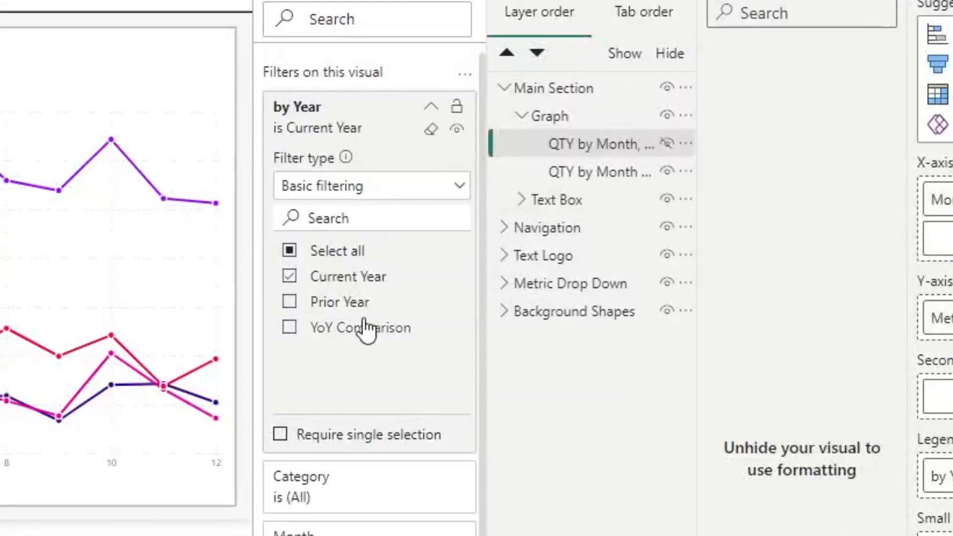
pyautogui.moveTo(404, 313)
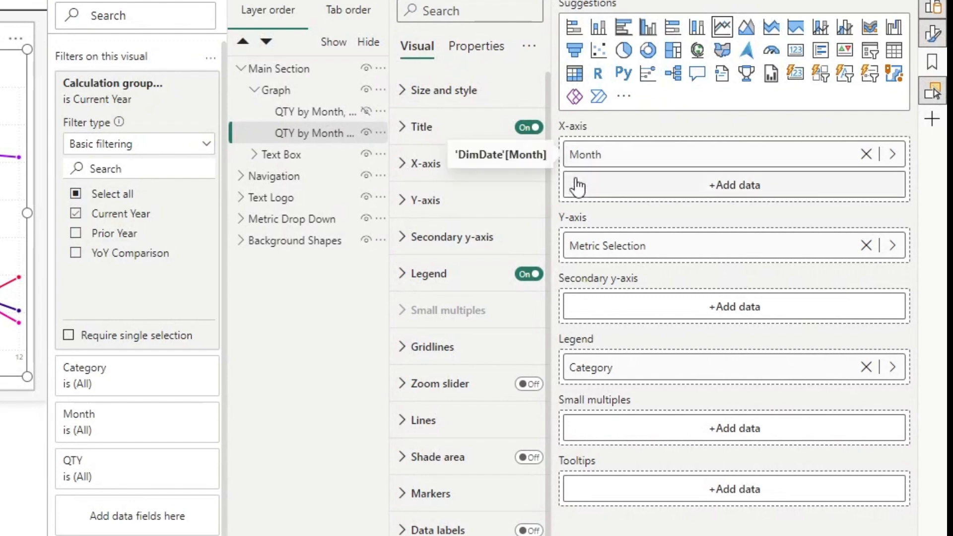
pyautogui.moveTo(579, 167)
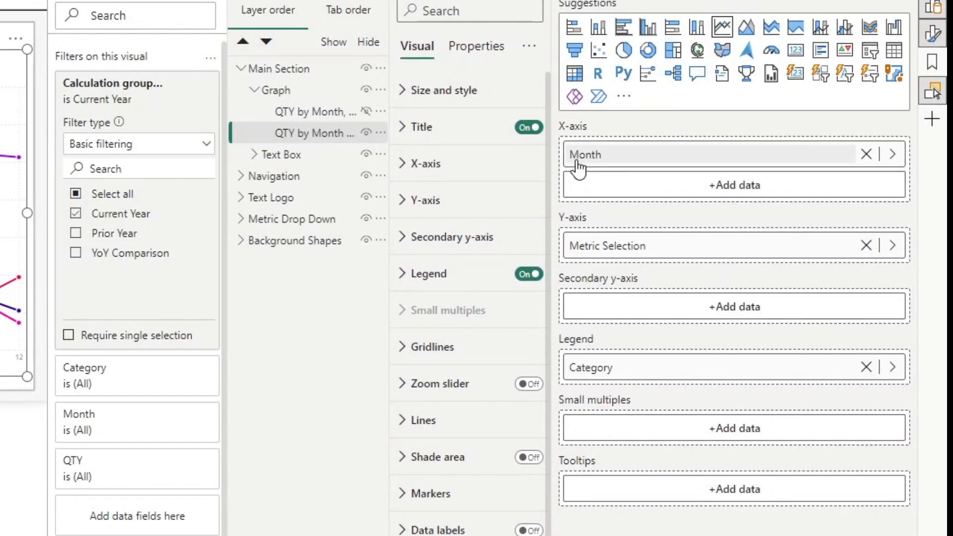
pyautogui.moveTo(617, 260)
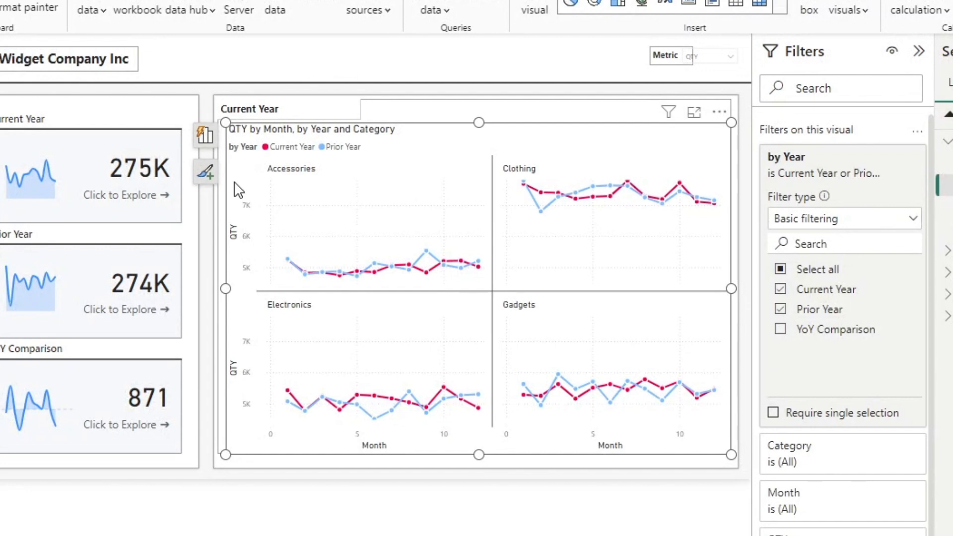
pyautogui.moveTo(219, 192)
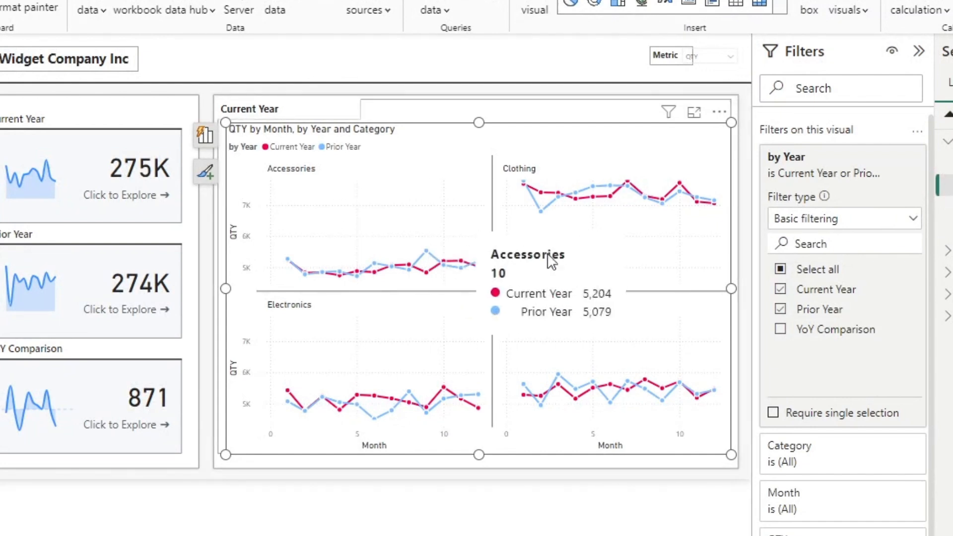
pyautogui.moveTo(820, 295)
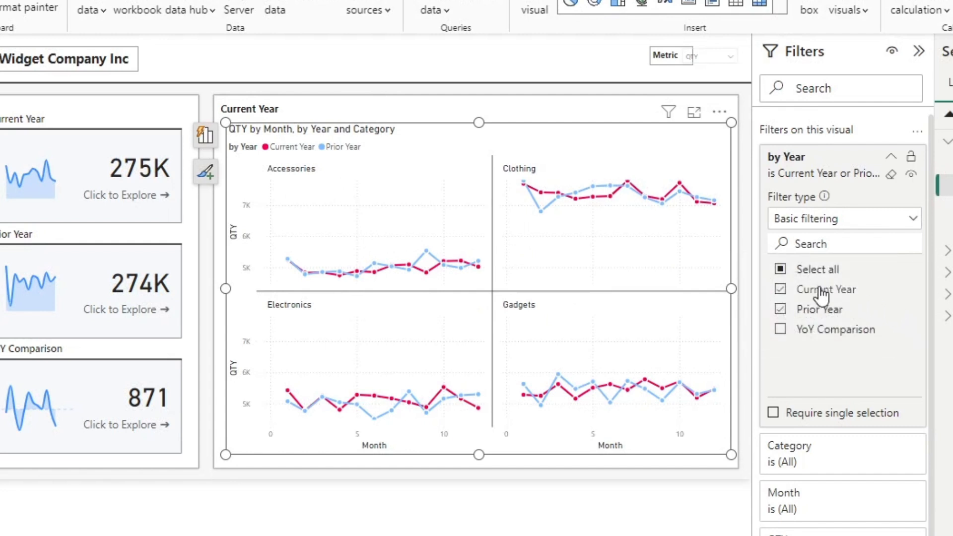
pyautogui.moveTo(818, 309)
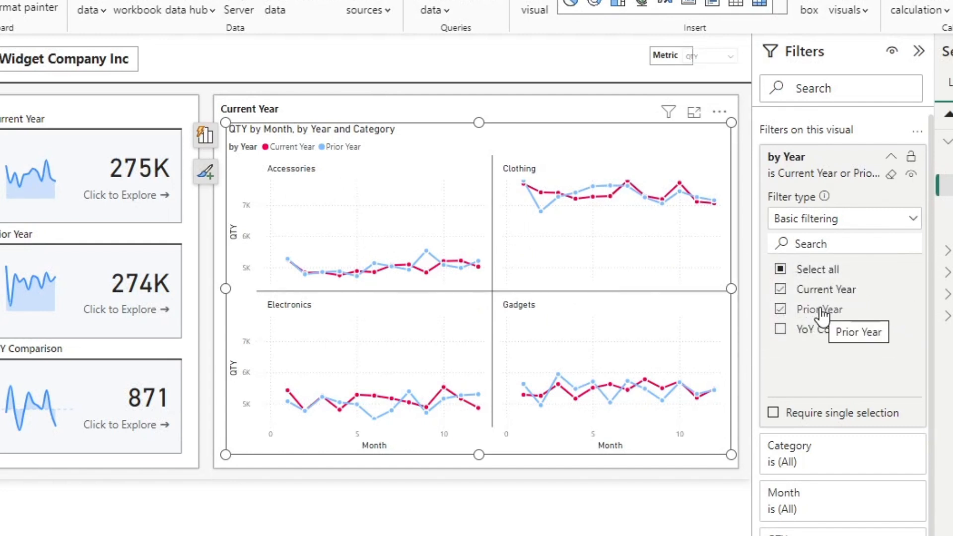
pyautogui.moveTo(206, 228)
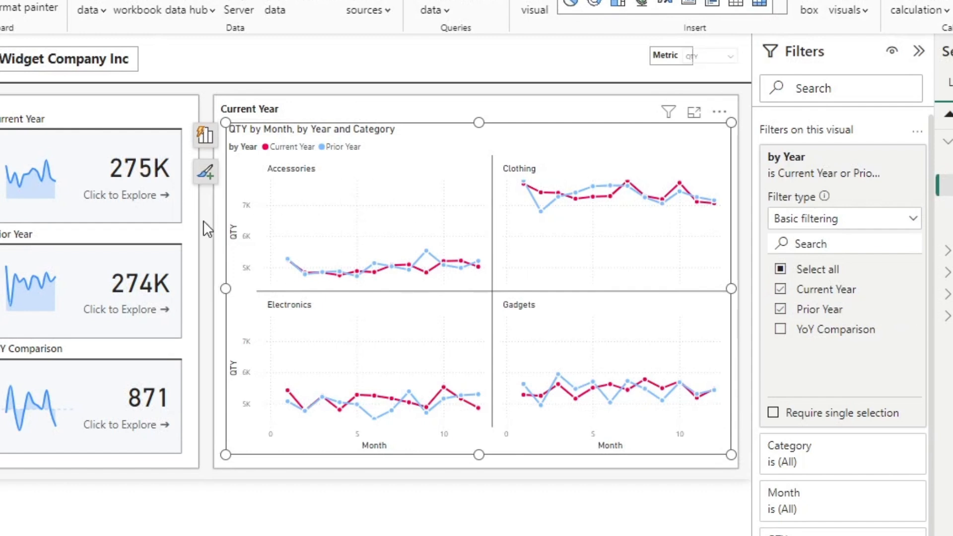
pyautogui.moveTo(461, 280)
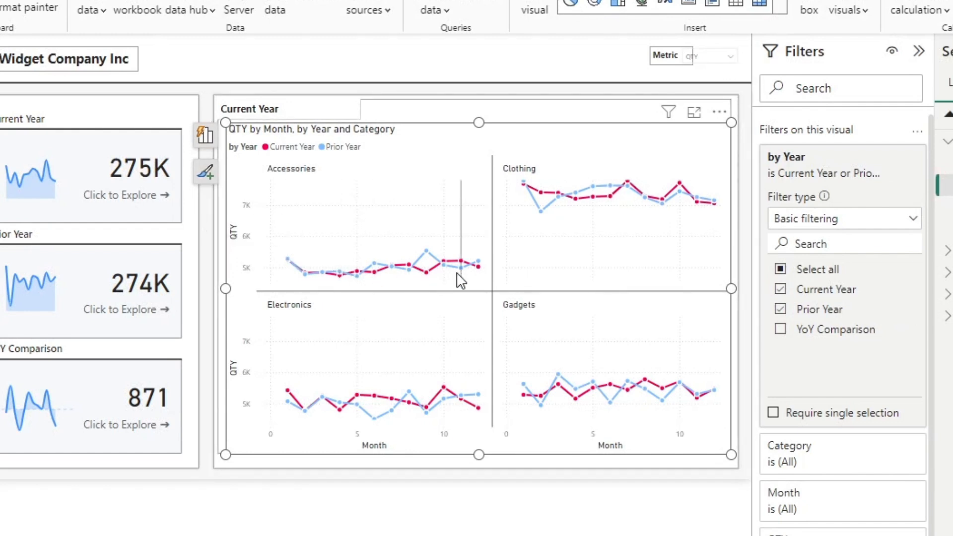
pyautogui.moveTo(457, 280)
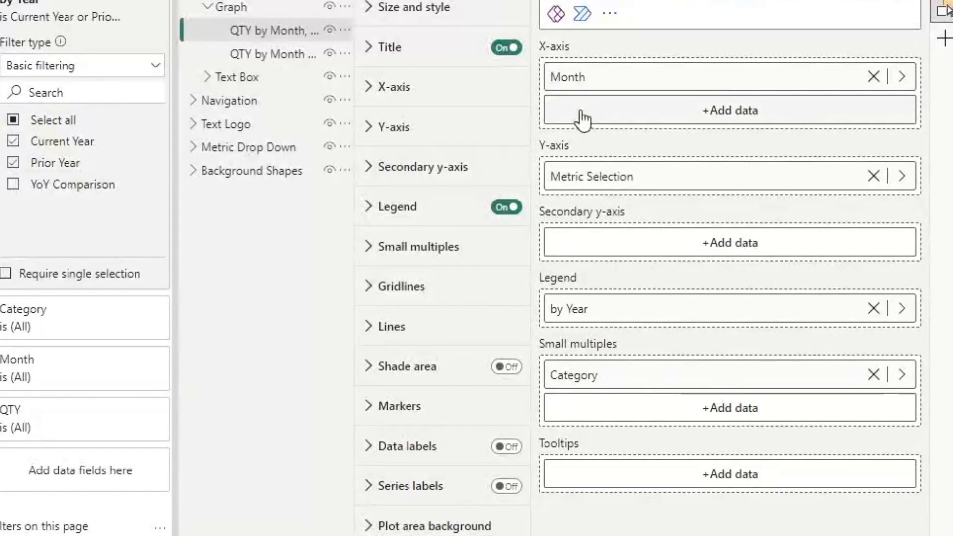
pyautogui.moveTo(614, 201)
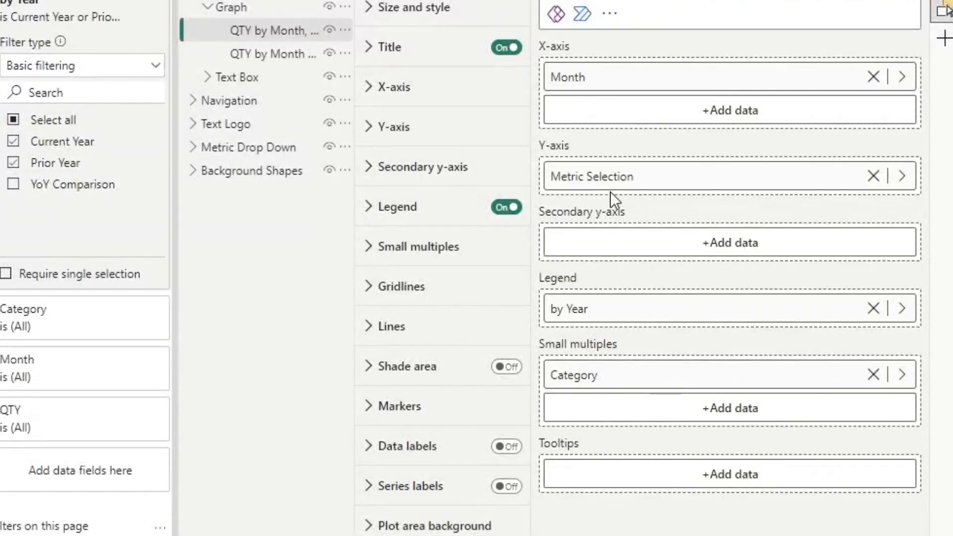
pyautogui.moveTo(590, 333)
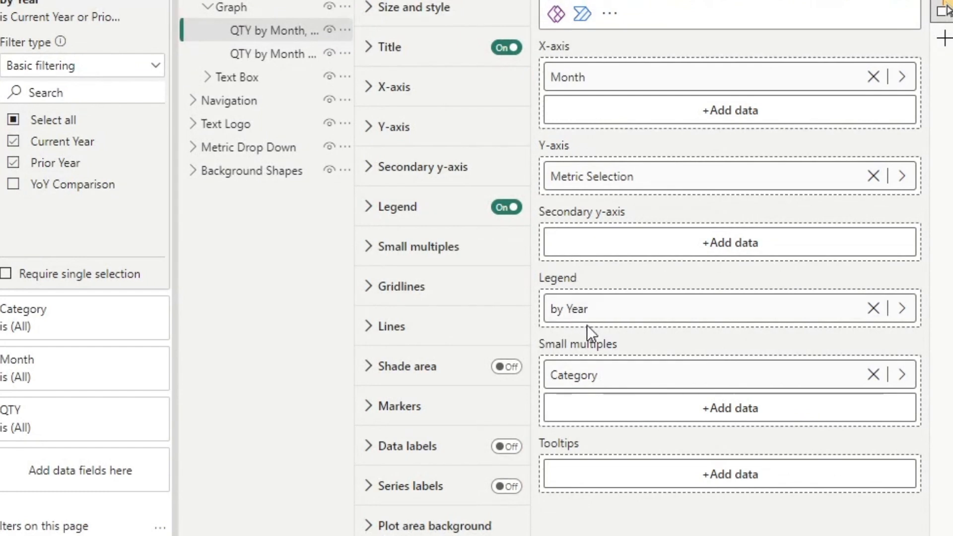
pyautogui.moveTo(587, 319)
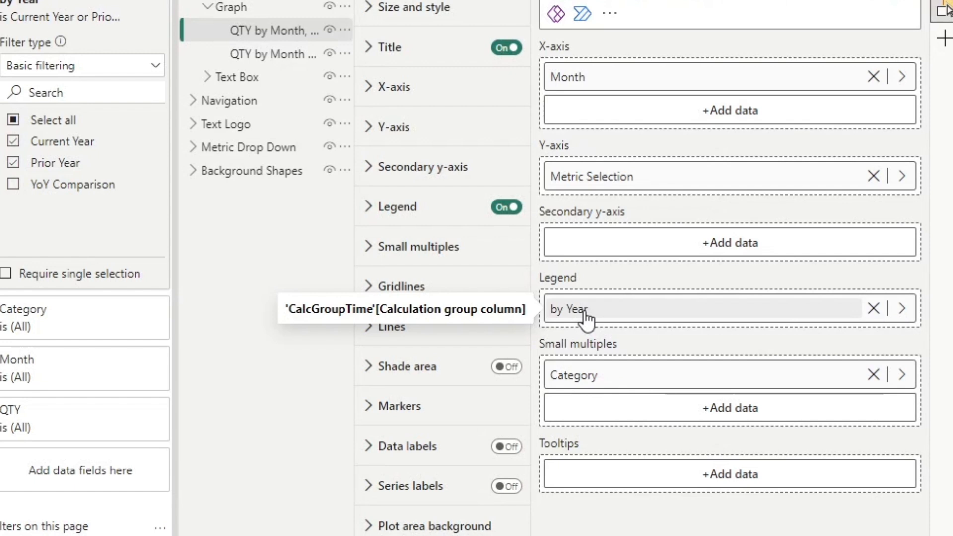
pyautogui.moveTo(585, 375)
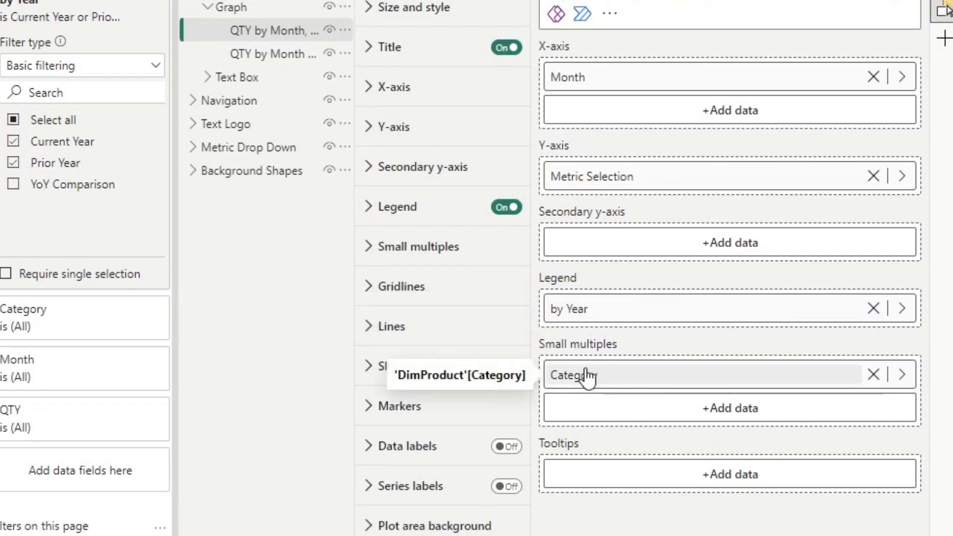
pyautogui.moveTo(610, 384)
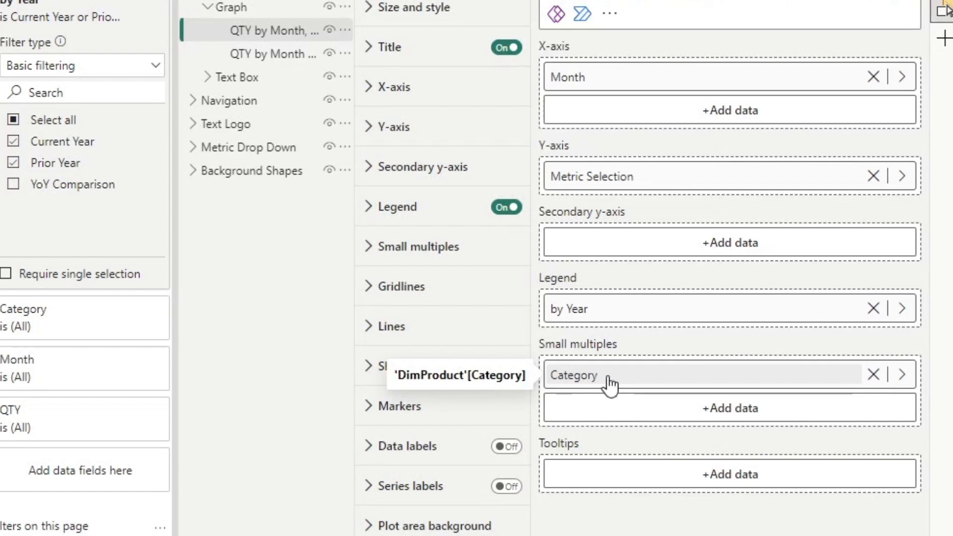
pyautogui.moveTo(582, 388)
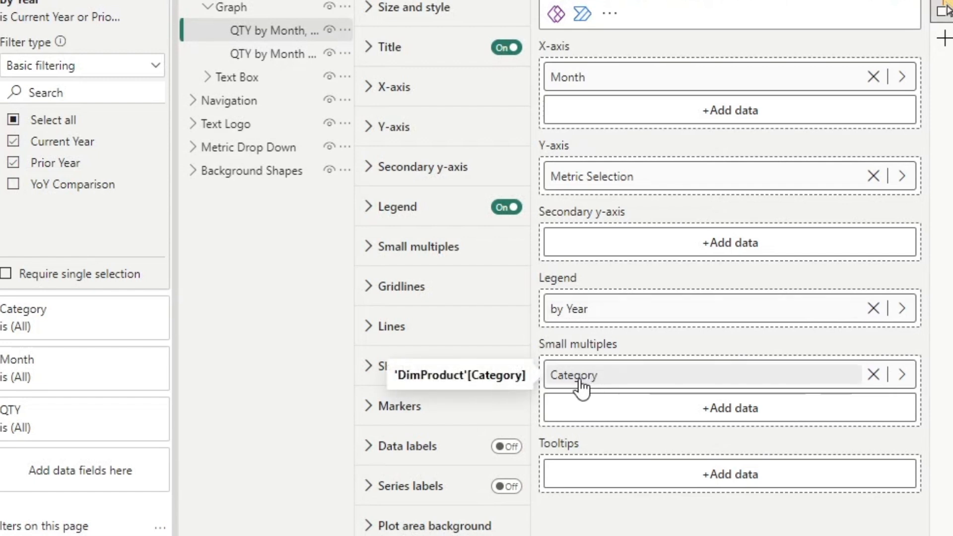
pyautogui.moveTo(580, 387)
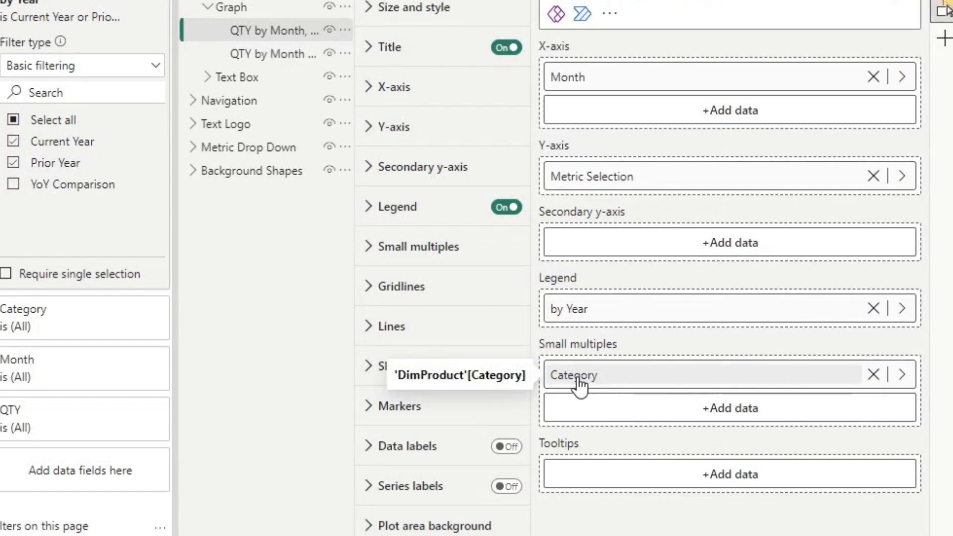
pyautogui.moveTo(593, 382)
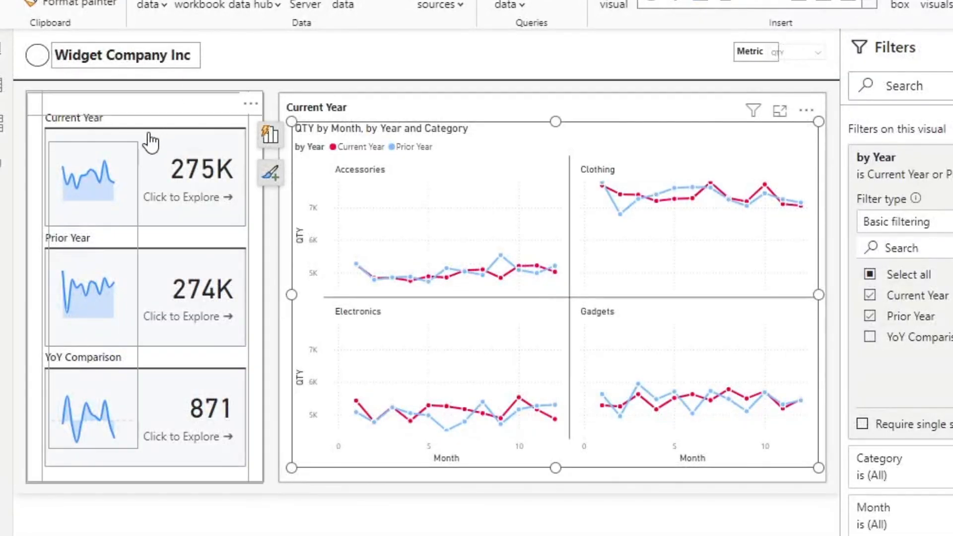
pyautogui.moveTo(65, 157)
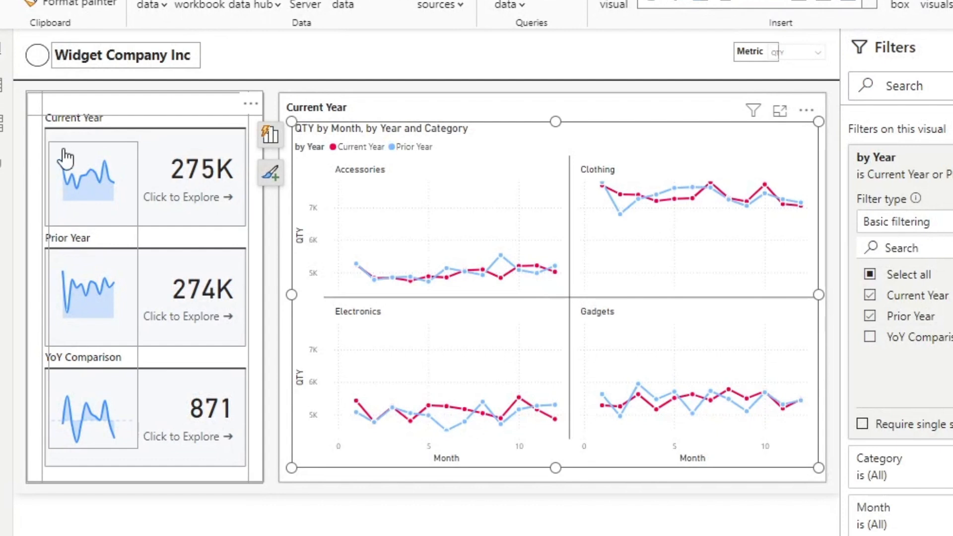
pyautogui.moveTo(138, 194)
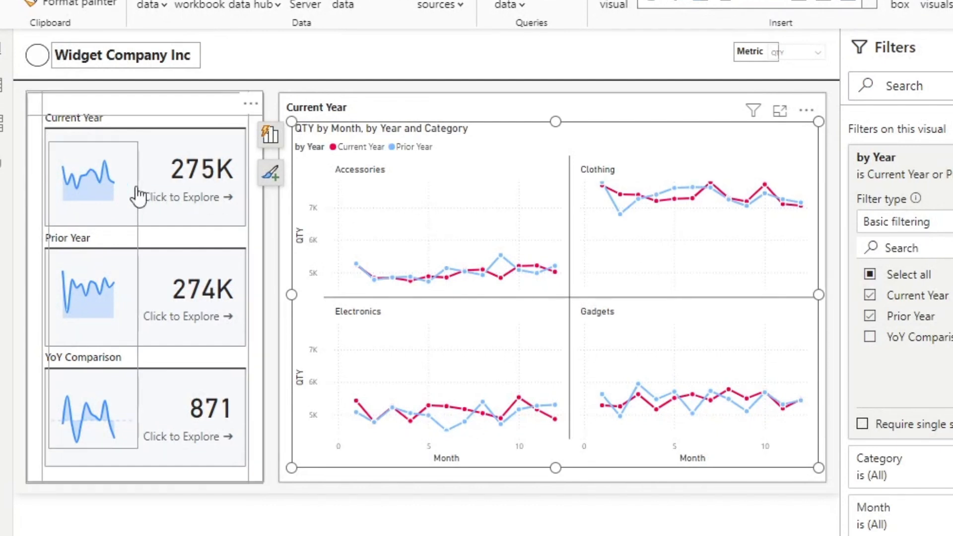
pyautogui.moveTo(132, 207)
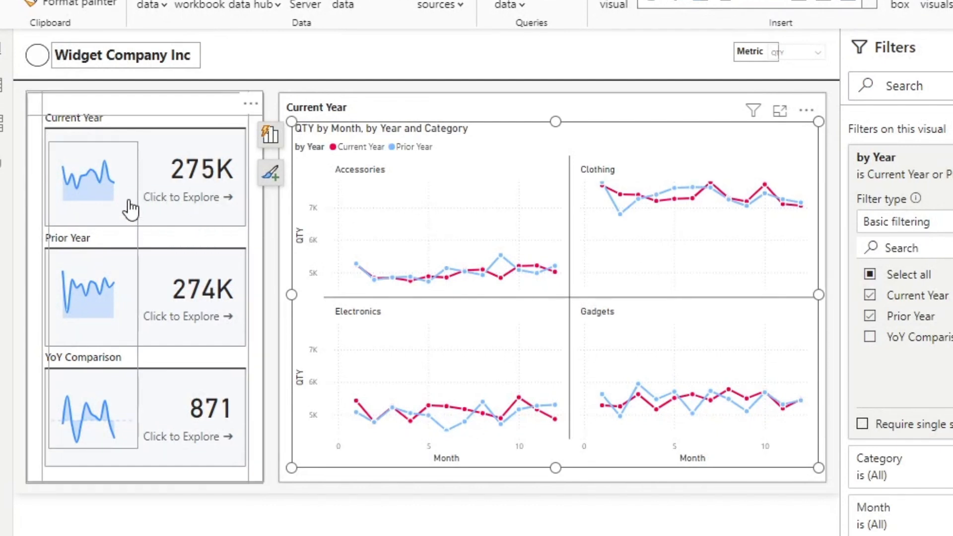
pyautogui.moveTo(165, 224)
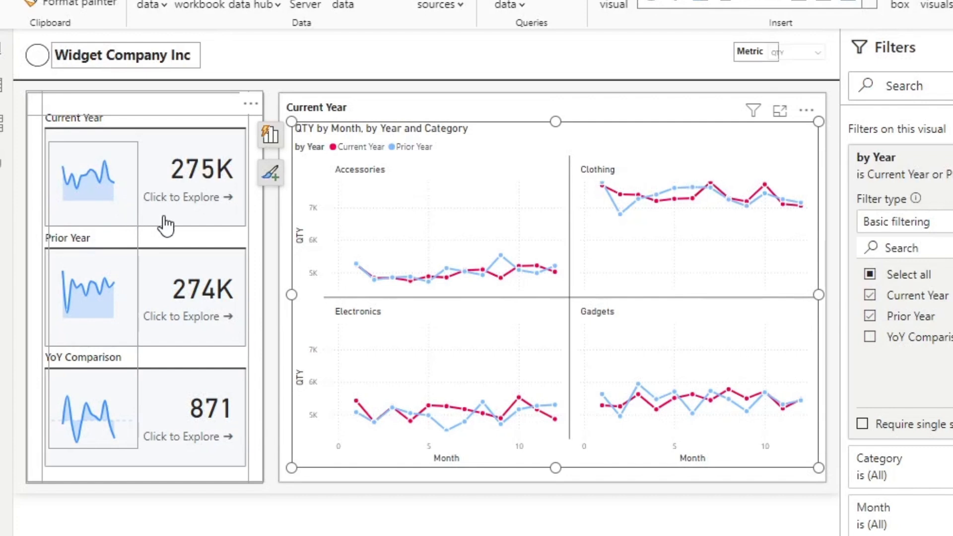
pyautogui.moveTo(200, 204)
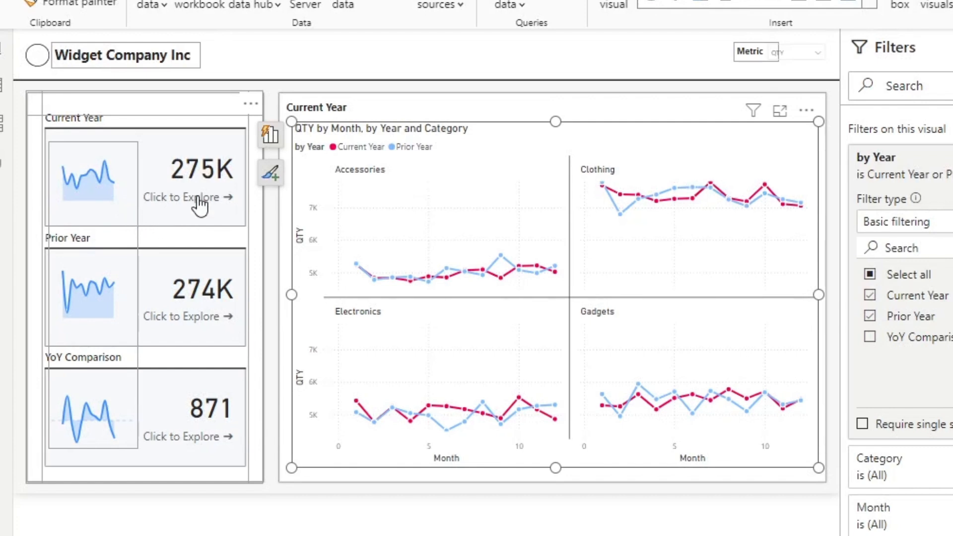
pyautogui.moveTo(143, 192)
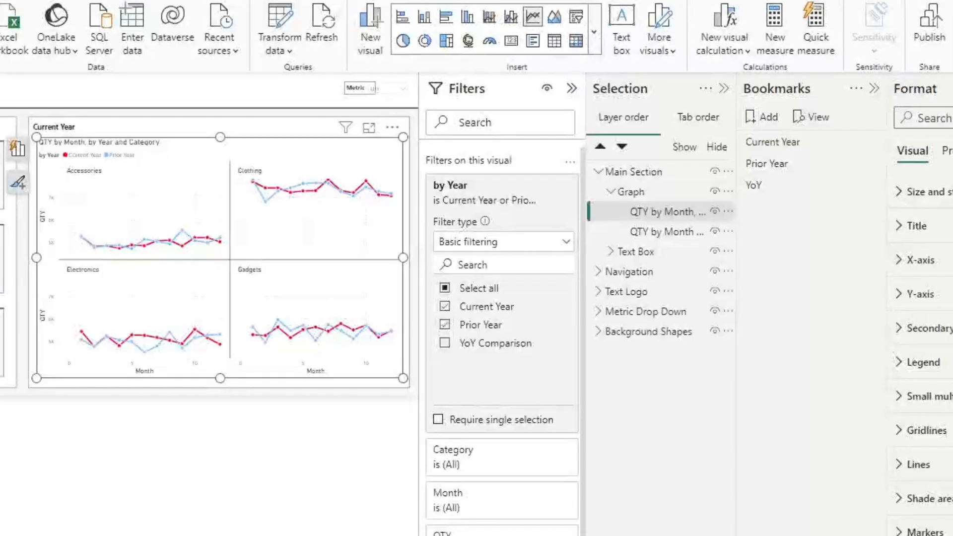
pyautogui.moveTo(780, 153)
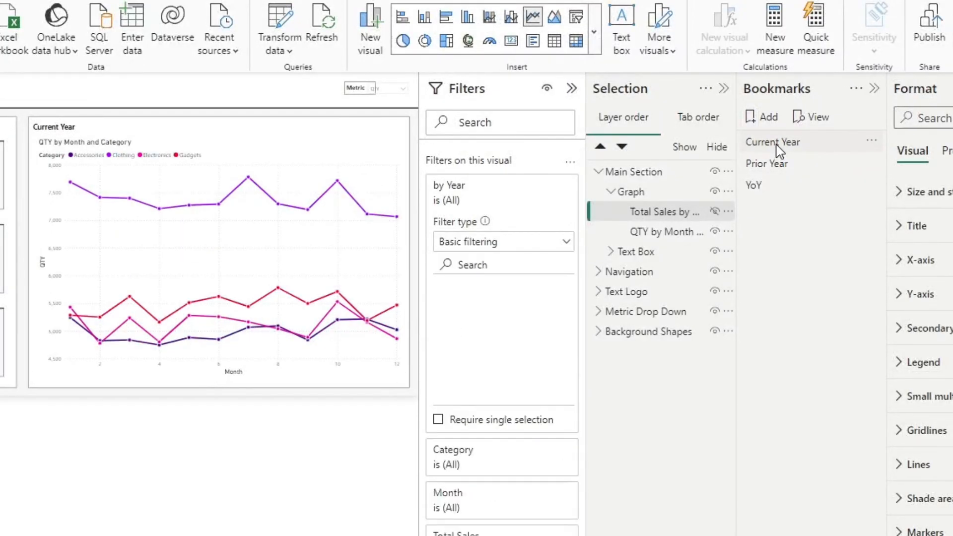
# Step: Apply the Prior Year, YoY, then Current Year bookmarks to cycle the chart views
pyautogui.click(767, 164)
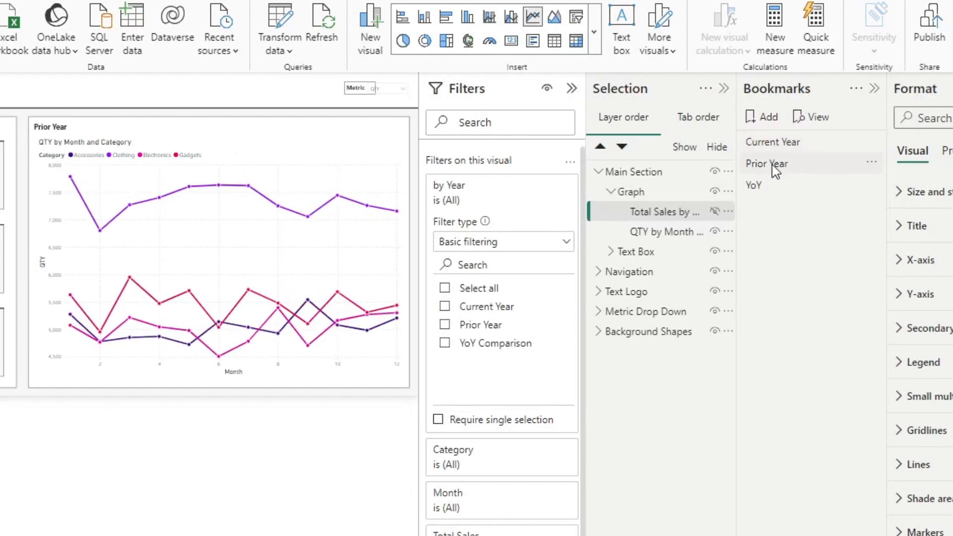
pyautogui.click(754, 186)
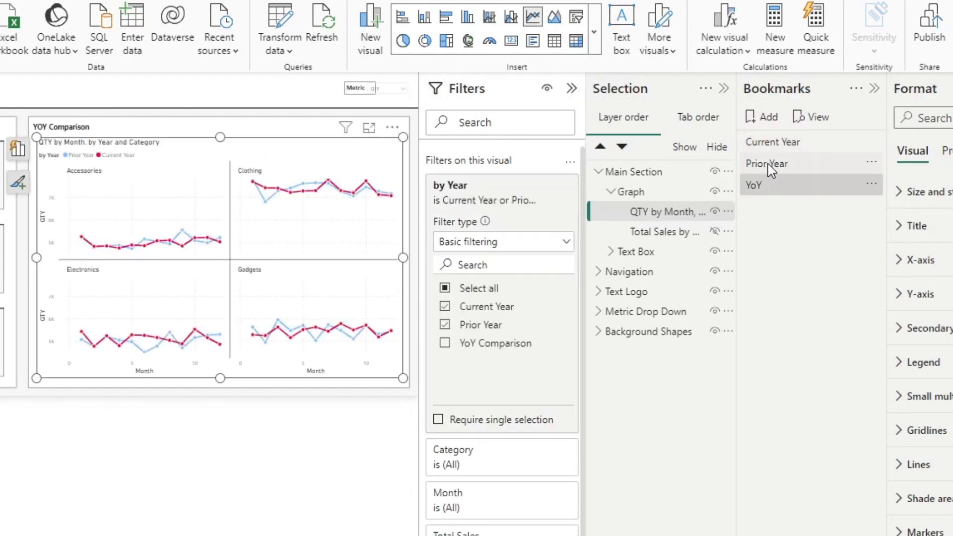
pyautogui.click(772, 142)
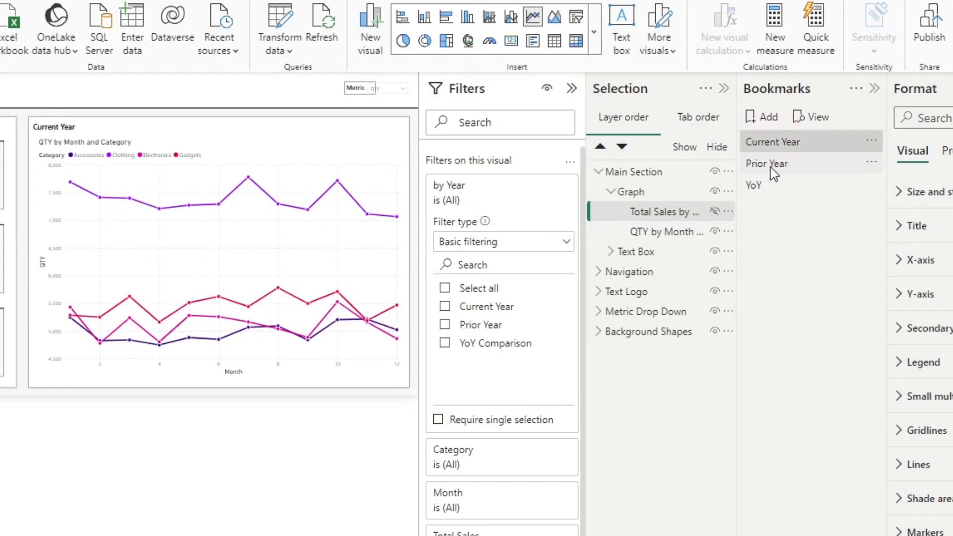